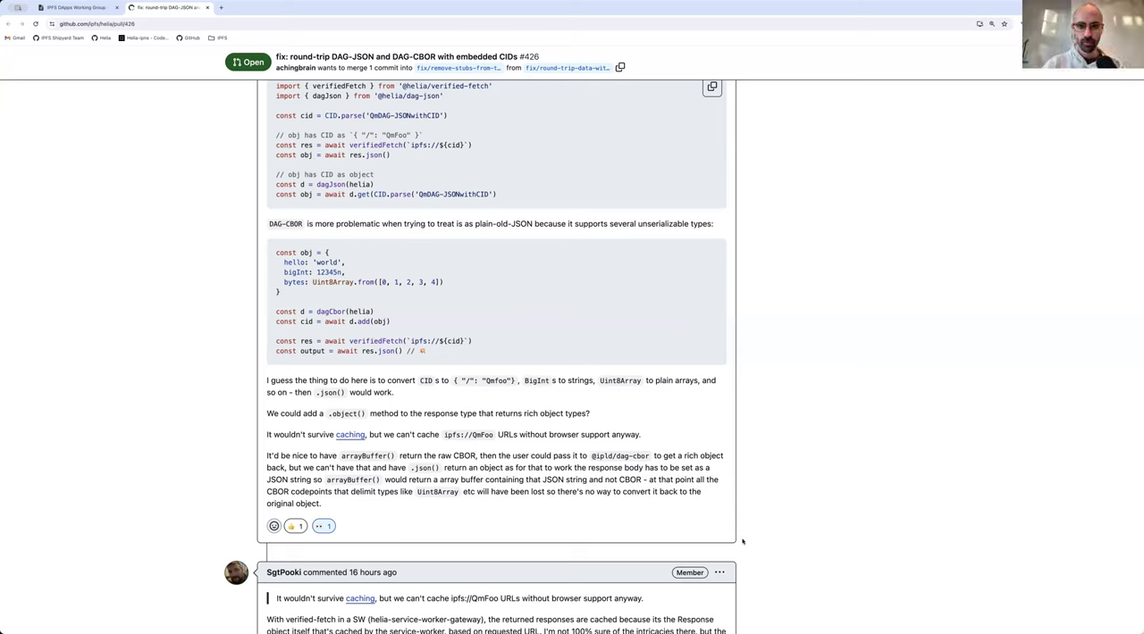
mouse_move(688, 625)
type("explore.ipld.io")
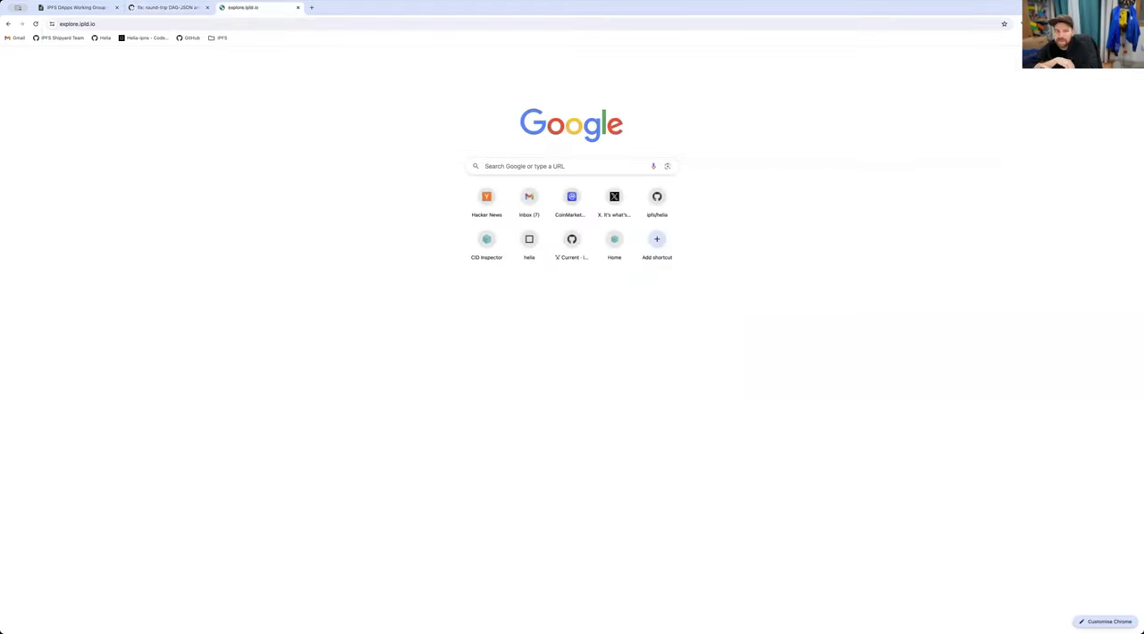
Browse the IPLD Explorer's Merkle Forest datasets, then return to the Meeting 7 notes
left_click(254, 8)
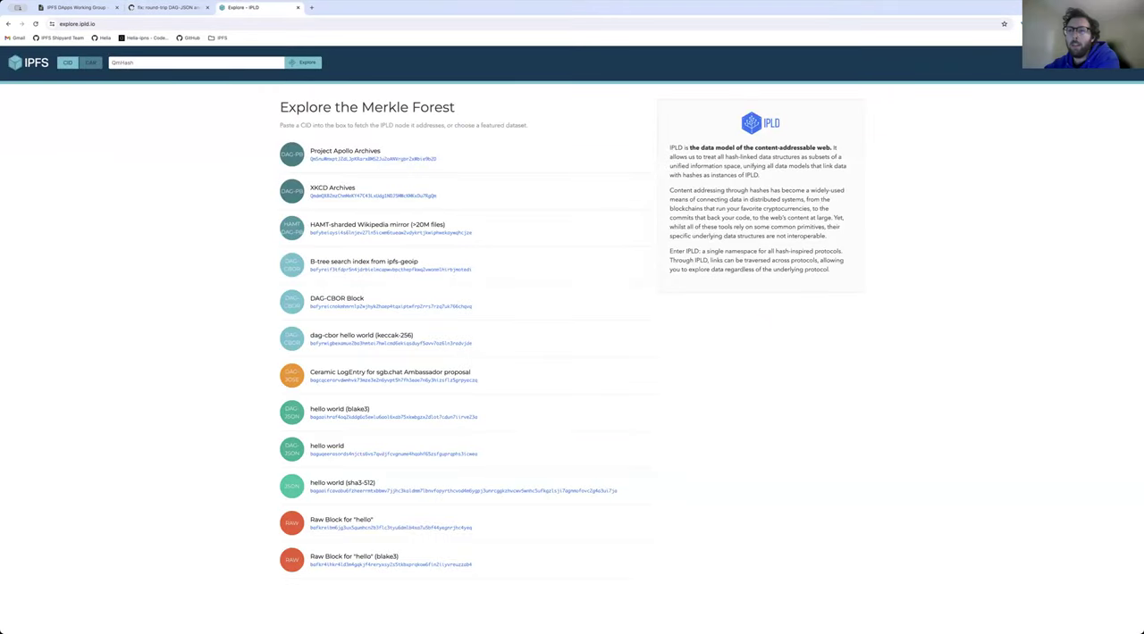
mouse_move(624, 536)
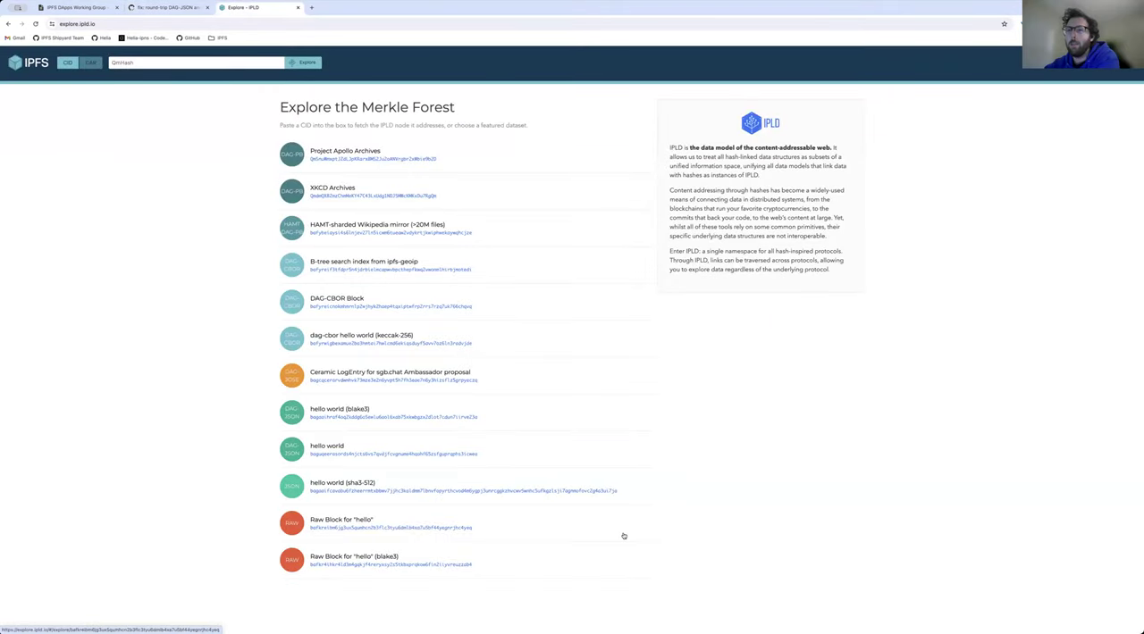
mouse_move(425, 386)
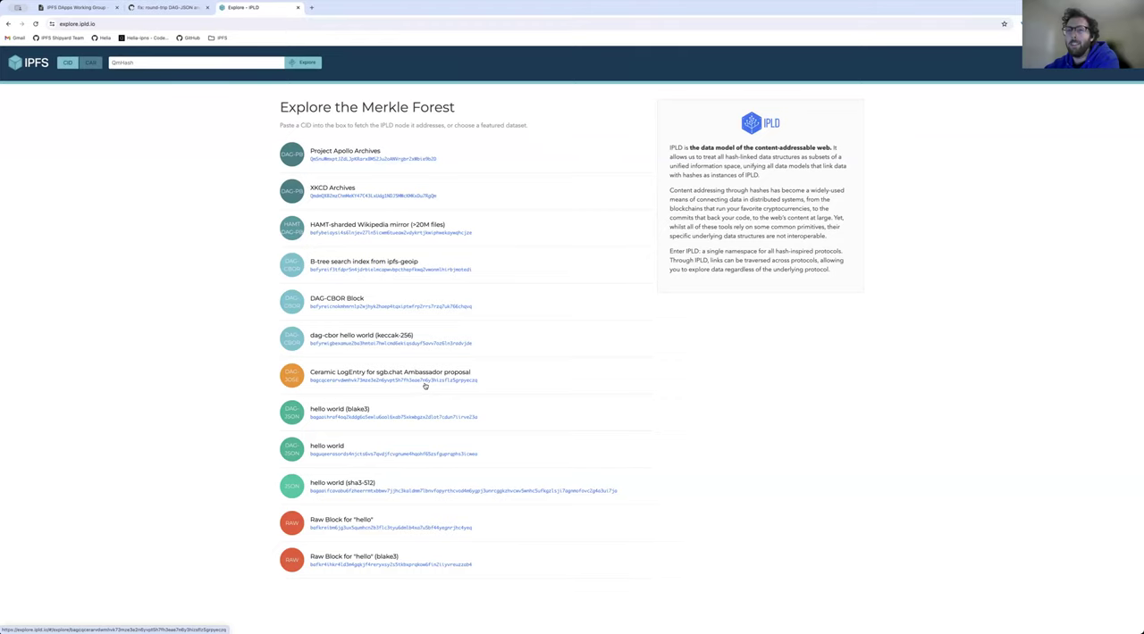
left_click(377, 374)
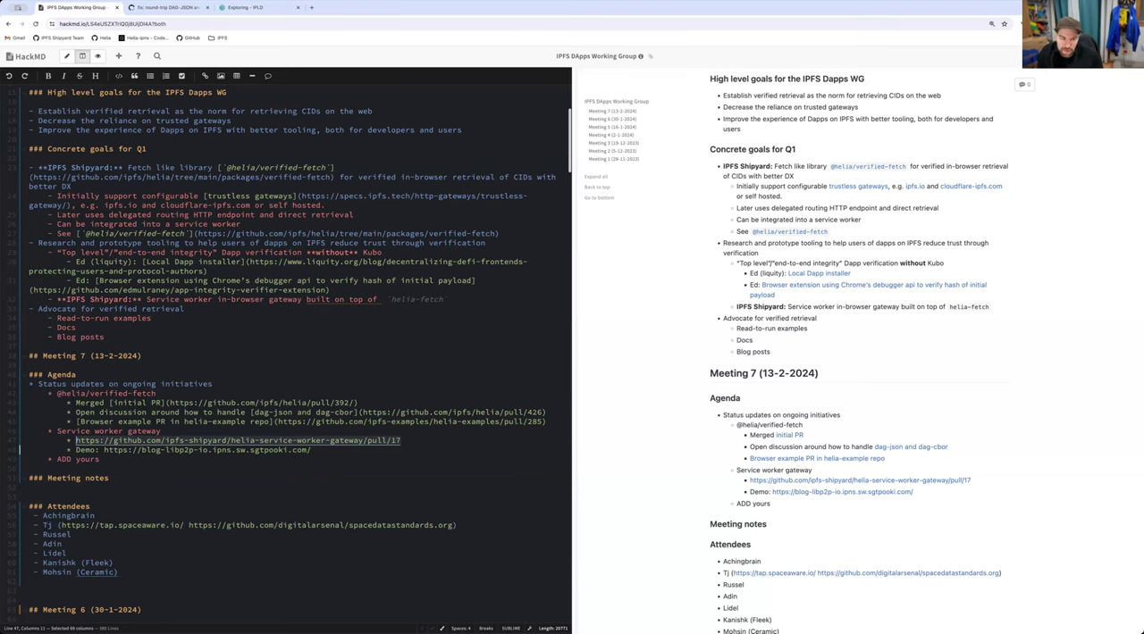
Open helia-service-worker-gateway PR #17 and scroll down to its deployment comments
left_click(400, 7)
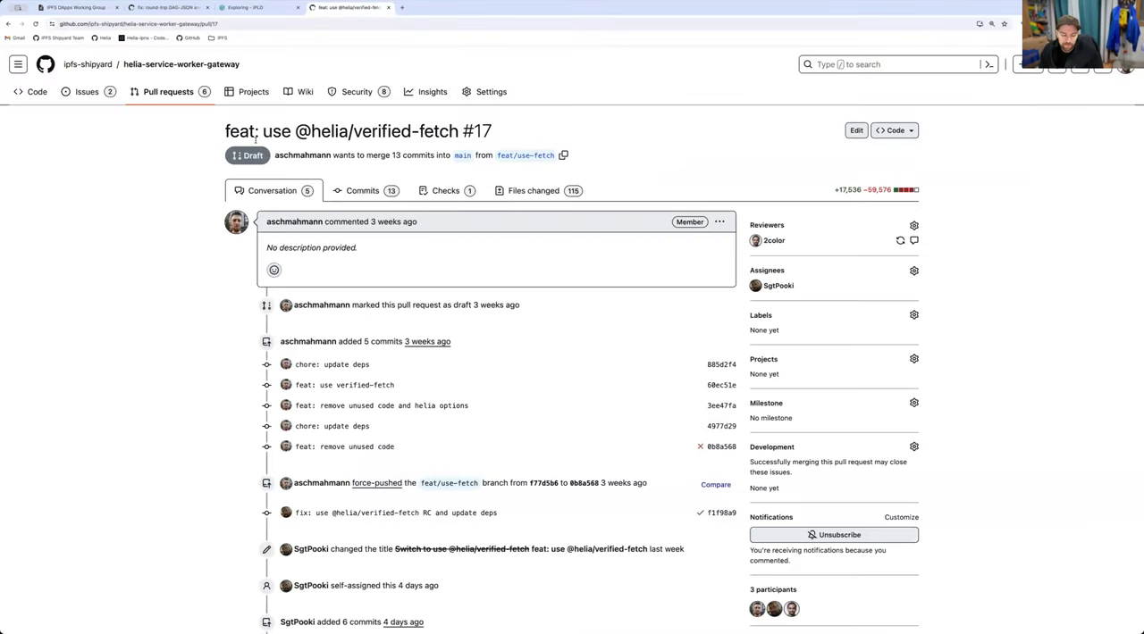
mouse_move(454, 68)
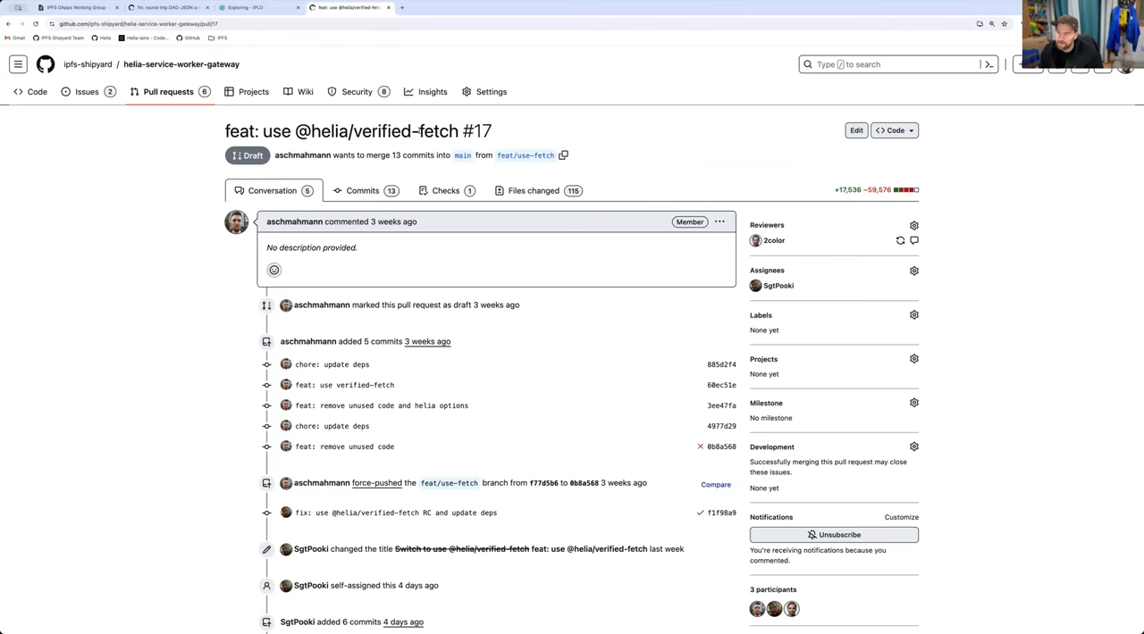
scroll("down", 3)
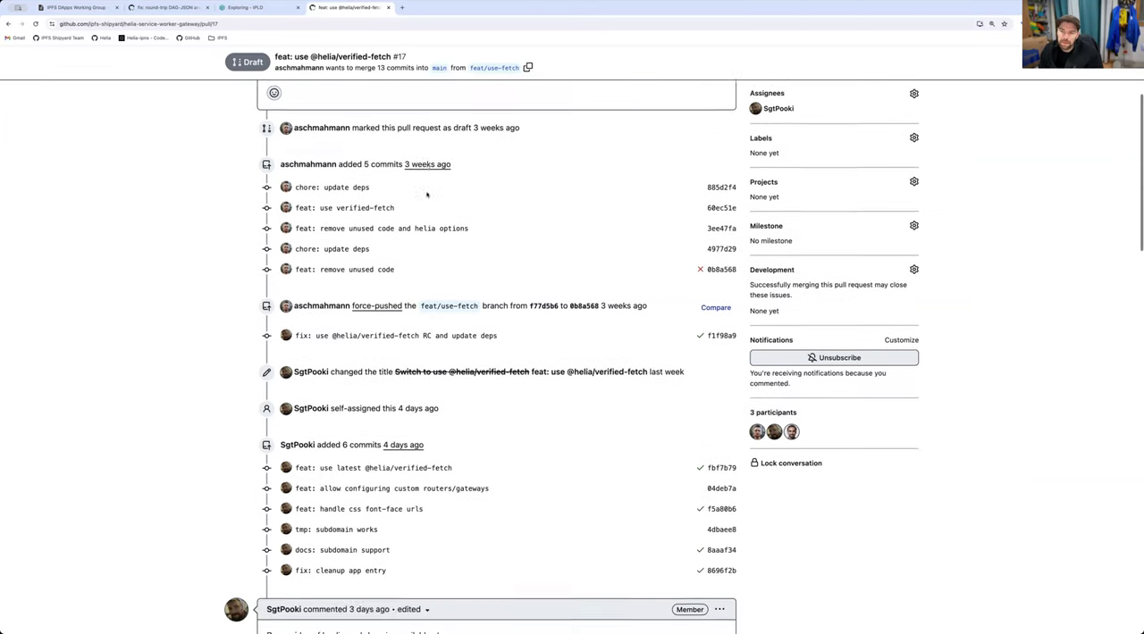
scroll("down", 3)
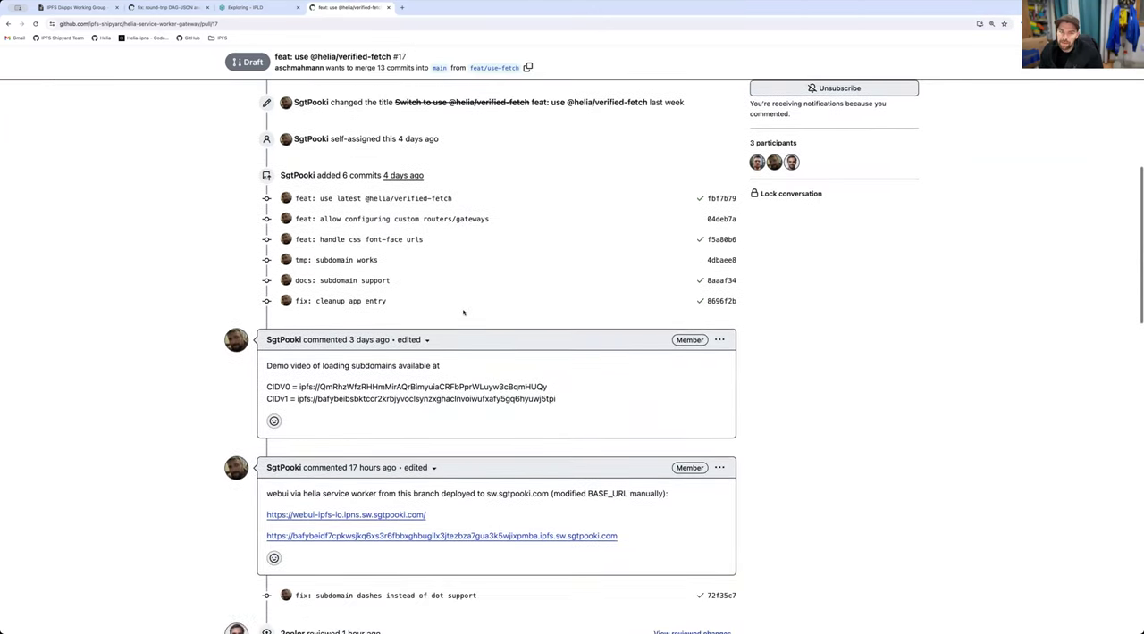
scroll("down", 3)
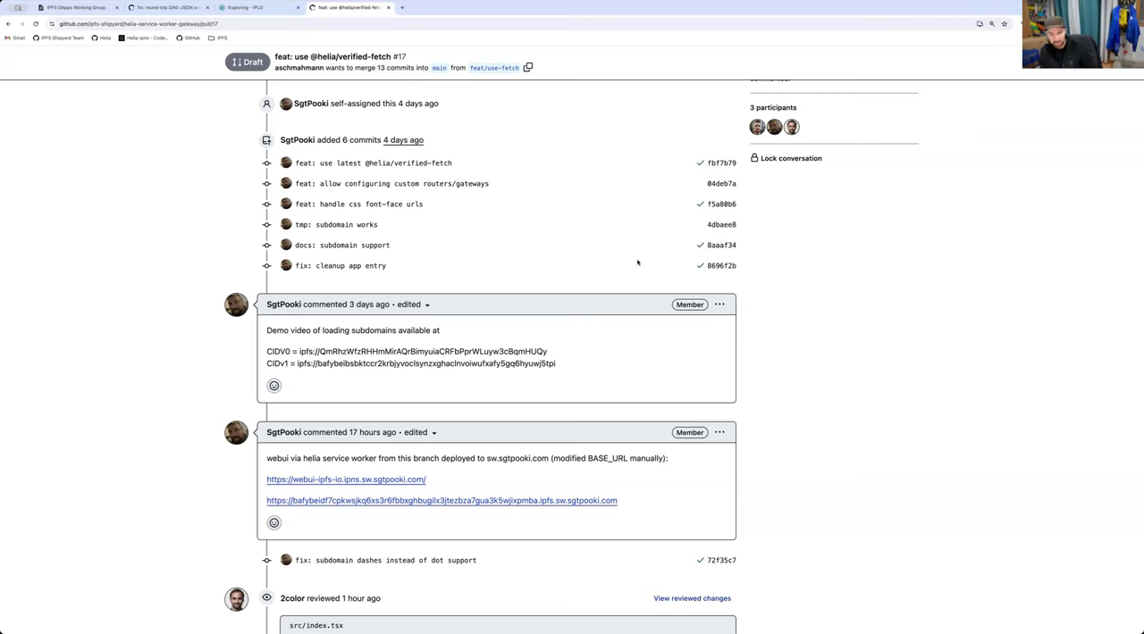
mouse_move(465, 495)
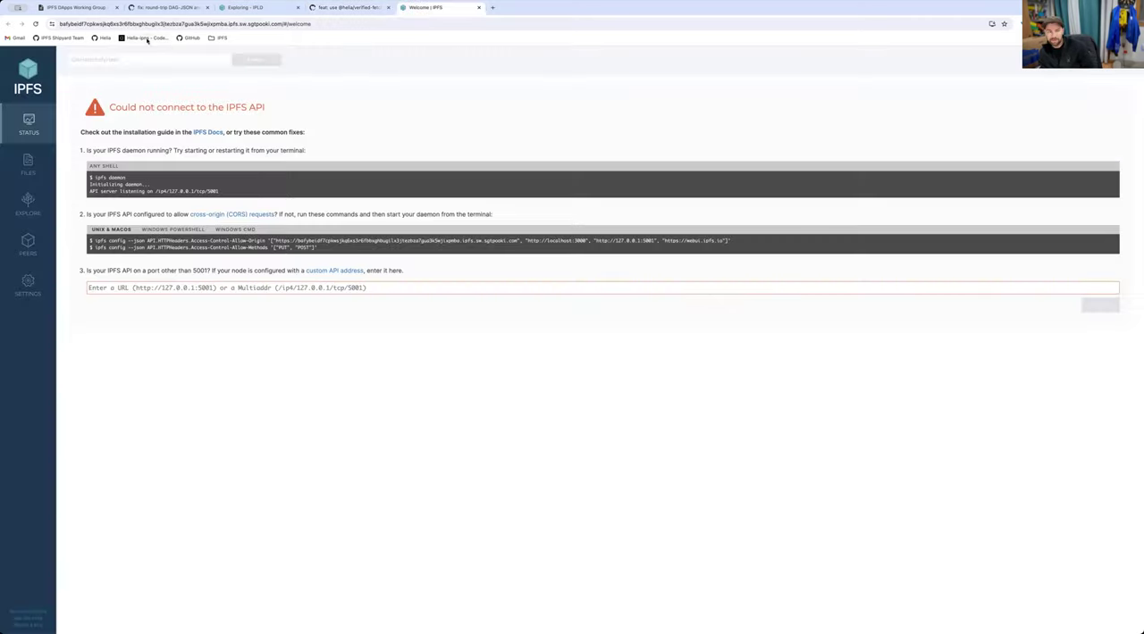
mouse_move(336, 26)
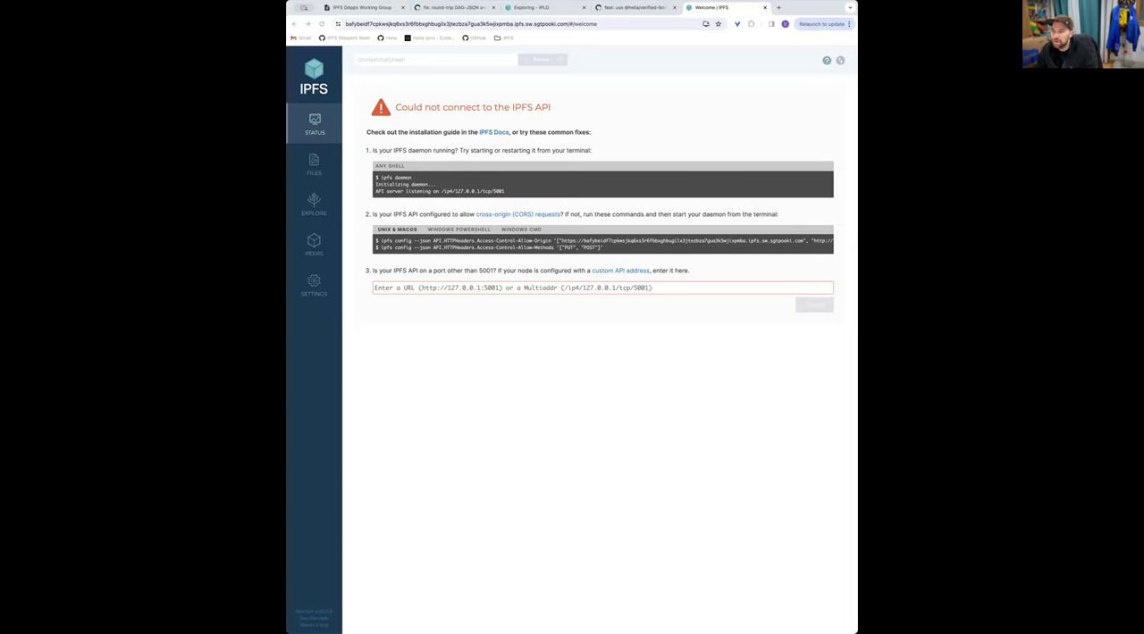
Load another CID subdomain on sw.sgtpooki.com and inspect its active service worker
left_click(527, 23)
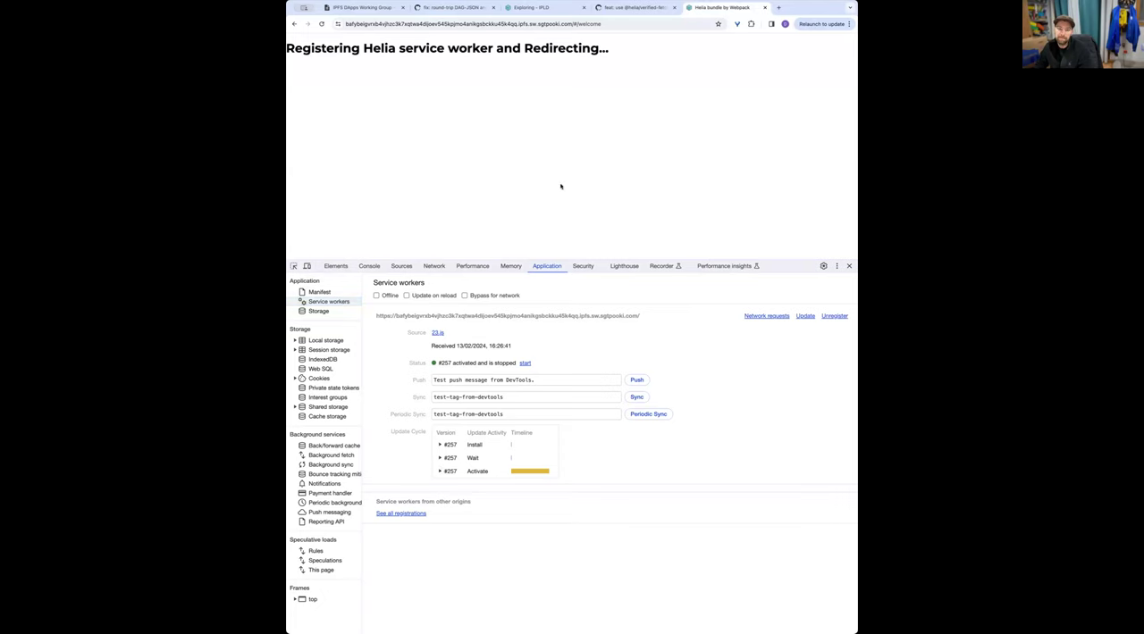
mouse_move(764, 315)
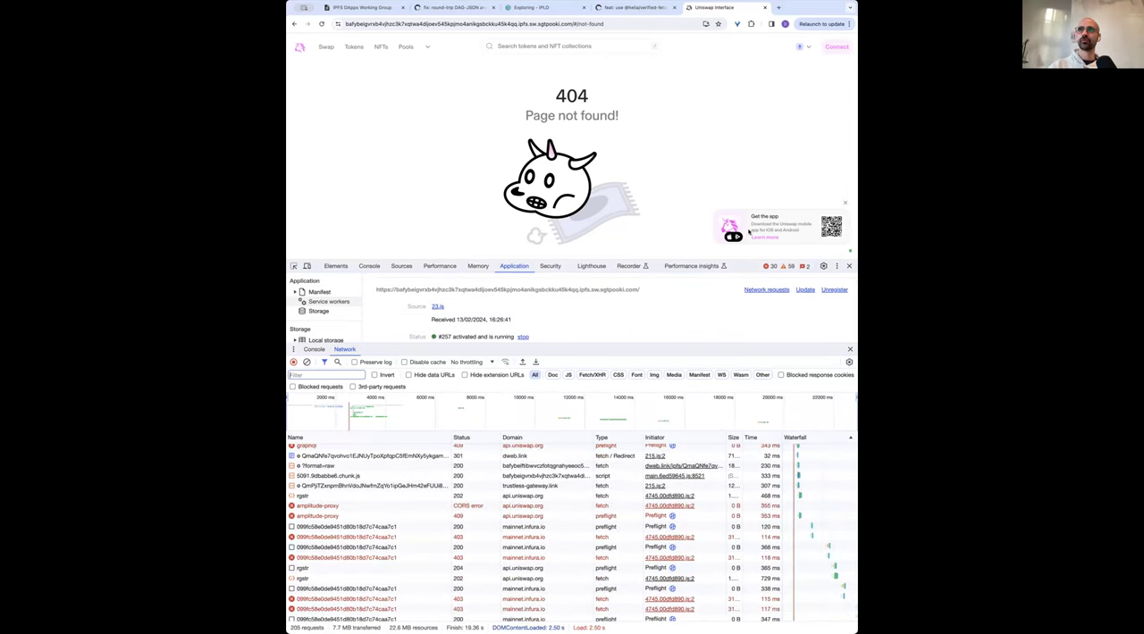
Scroll the Uniswap 404 page while DevTools shows 403 errors from mainnet.infura.io
scroll("down", 3)
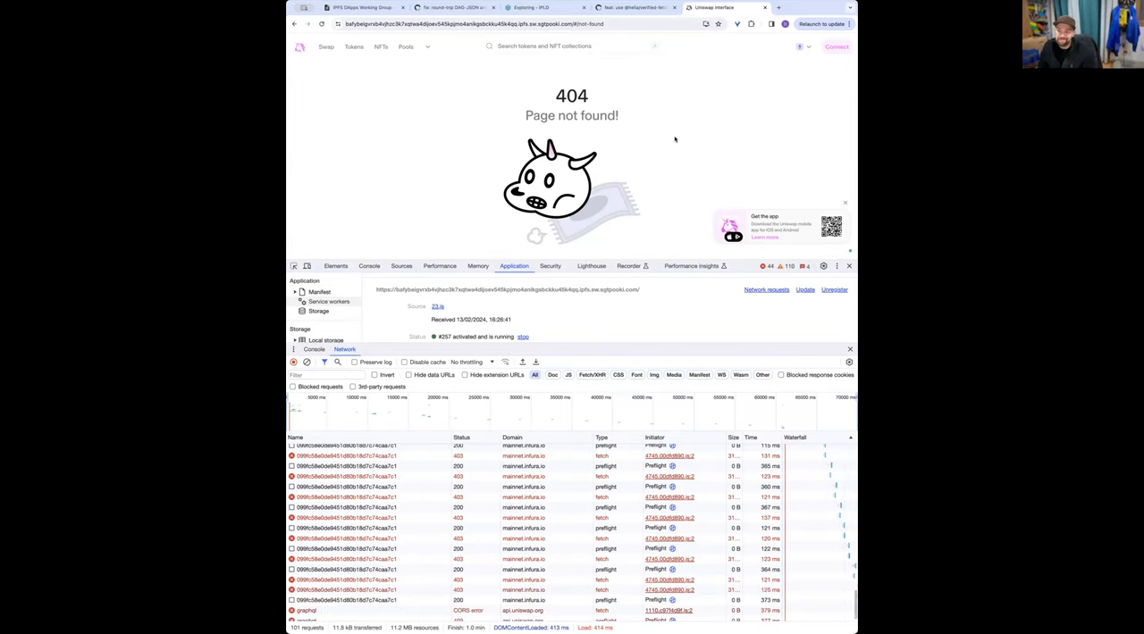
mouse_move(666, 164)
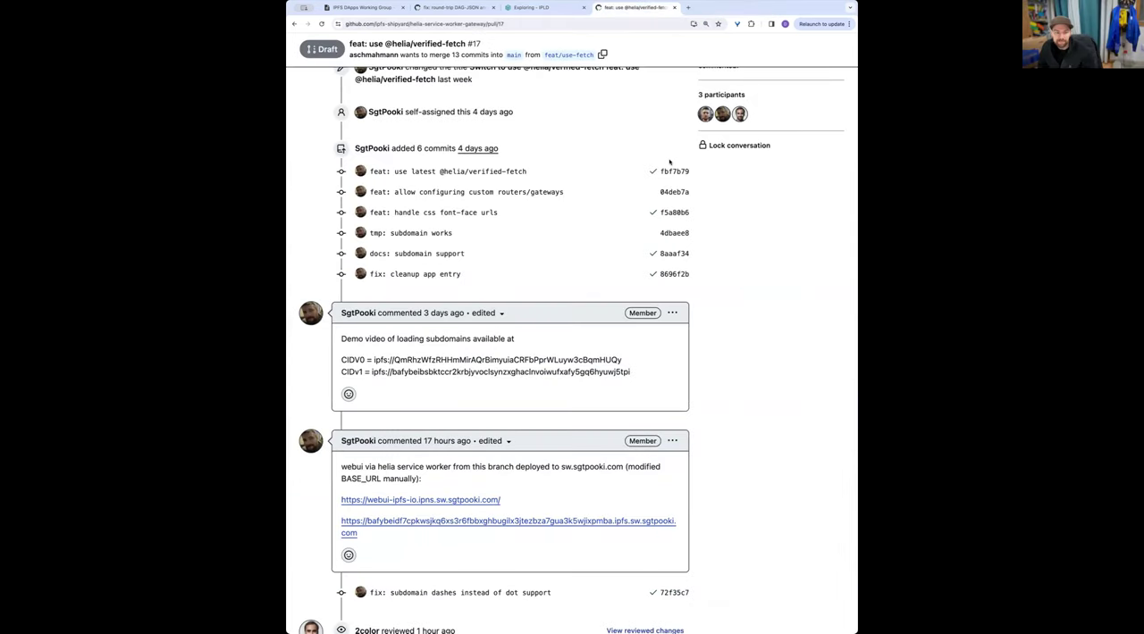
scroll("down", 3)
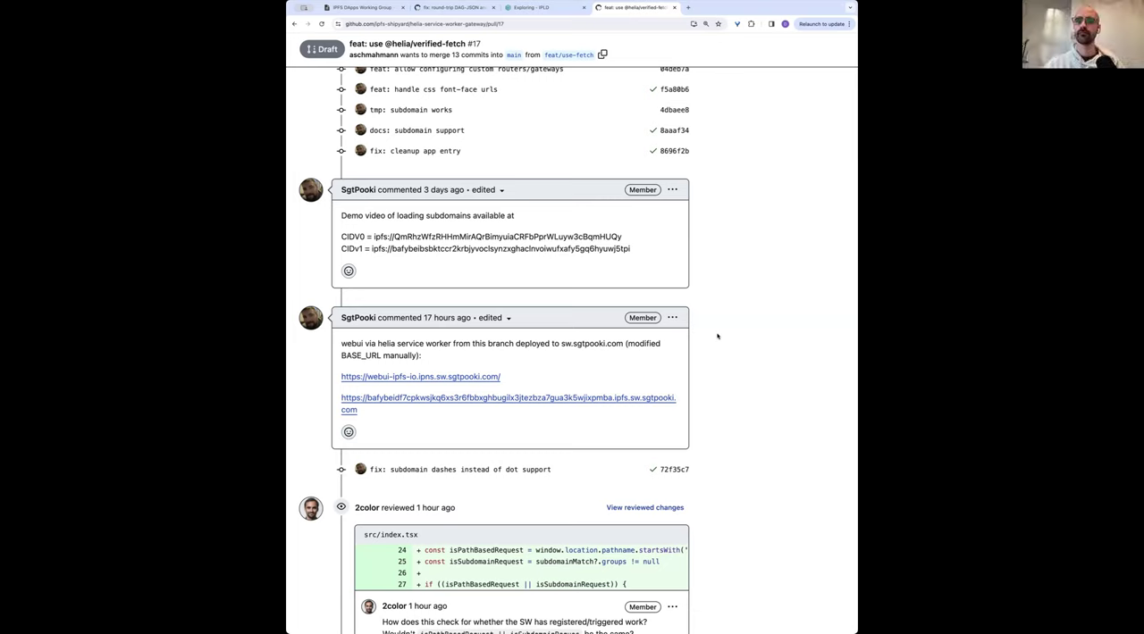
mouse_move(668, 332)
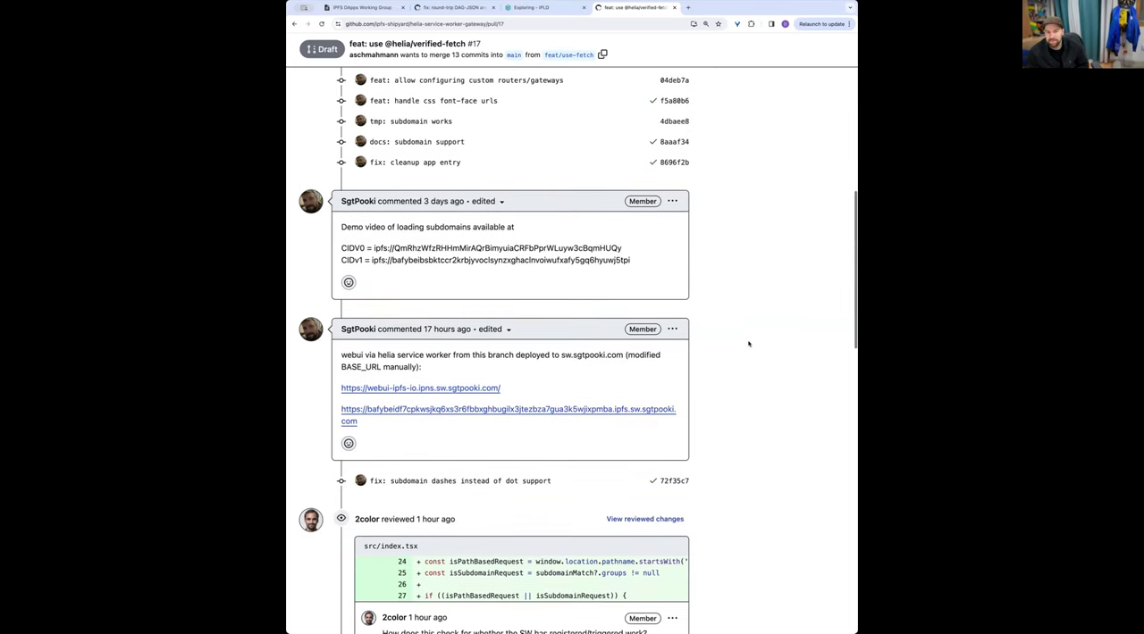
scroll("down", 3)
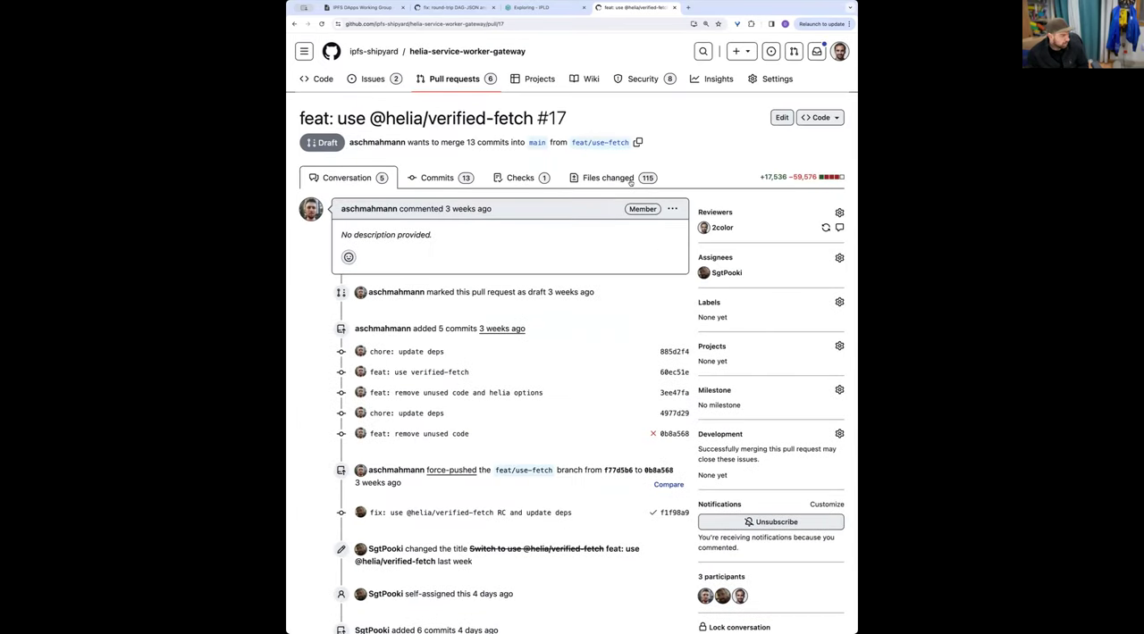
Review PR #17's README and package.json diffs, then browse the feat/use-fetch src folder
left_click(606, 177)
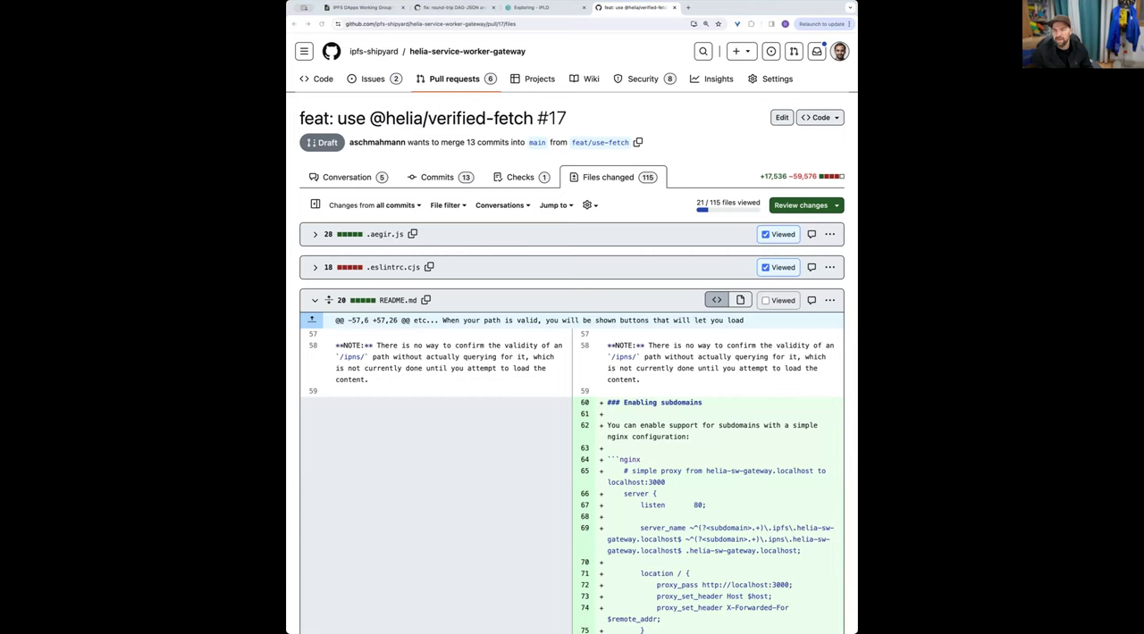
scroll("down", 3)
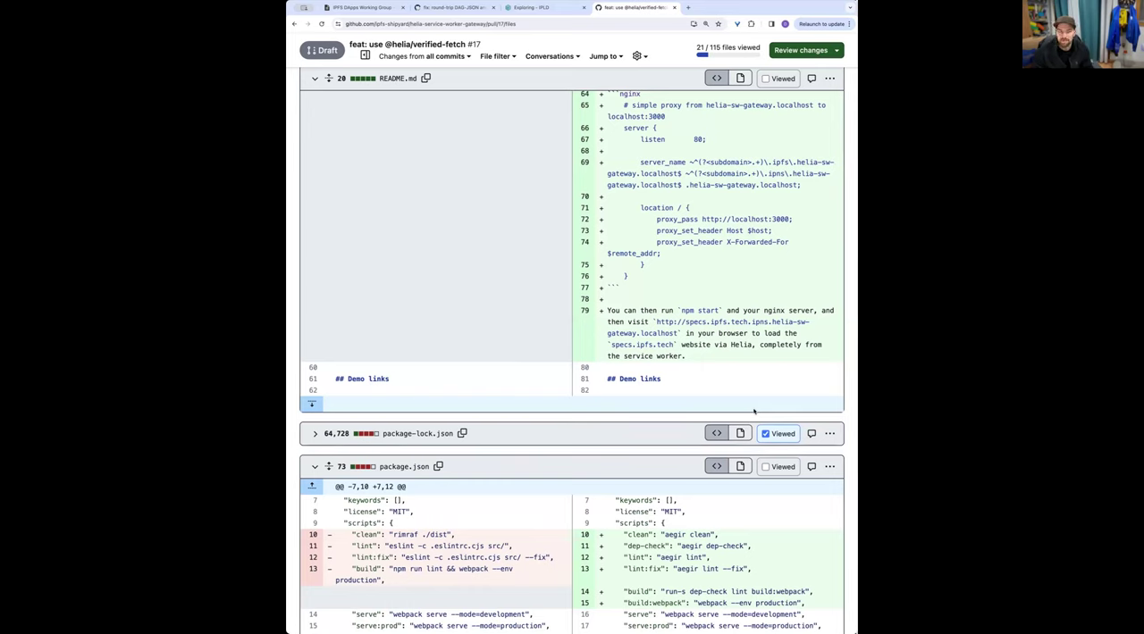
scroll("down", 3)
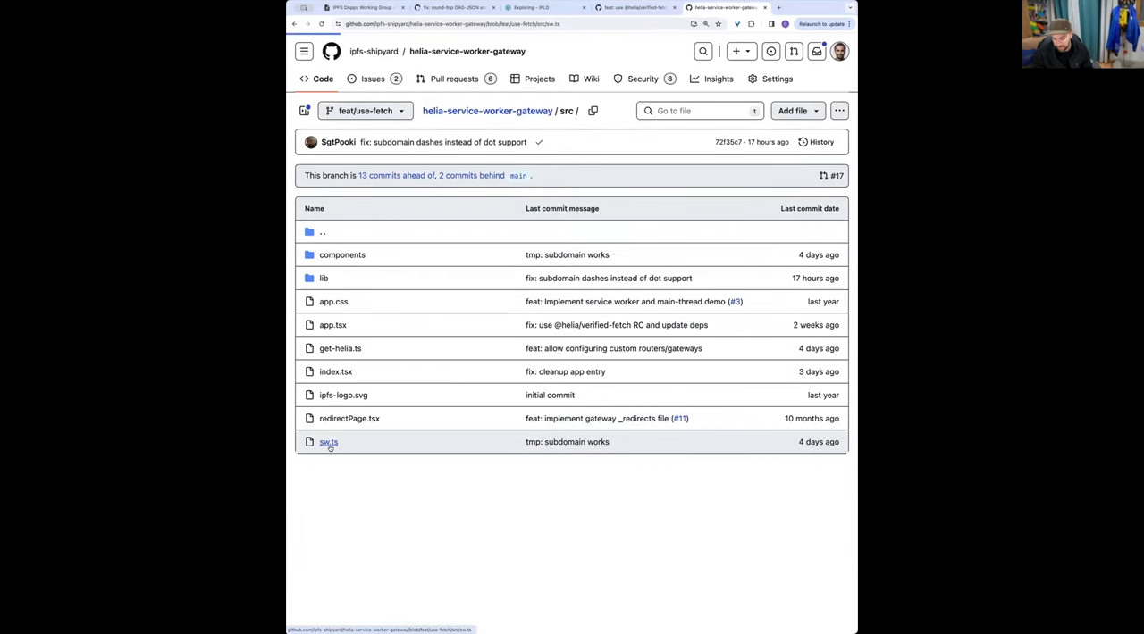
Open src/sw.ts beside the file tree and read down to the fetch event listener
left_click(327, 442)
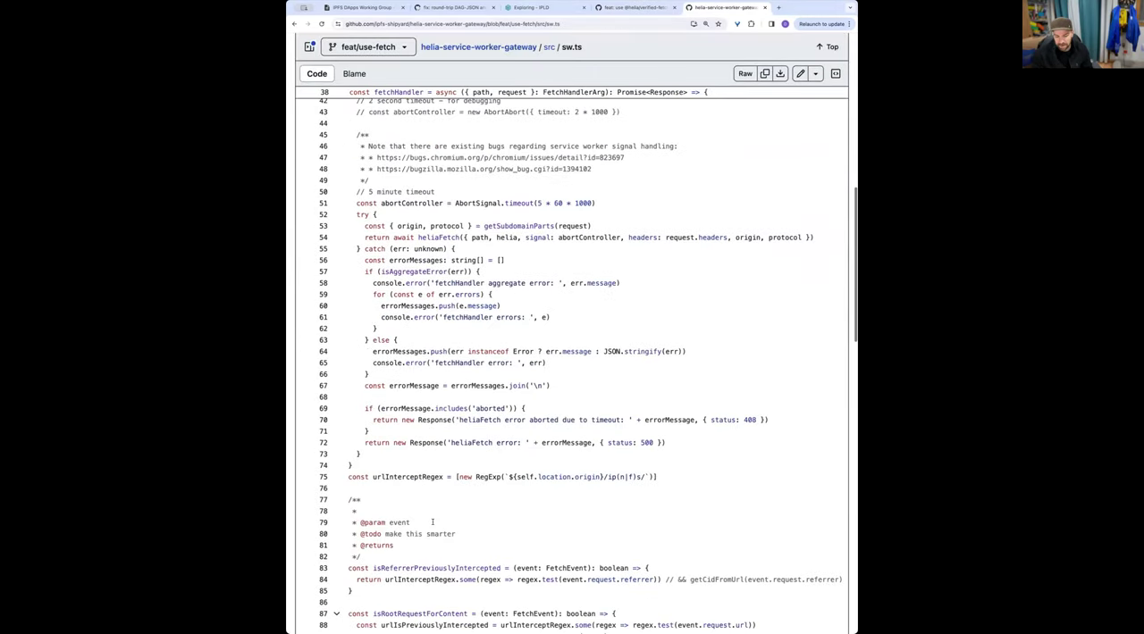
left_click(309, 48)
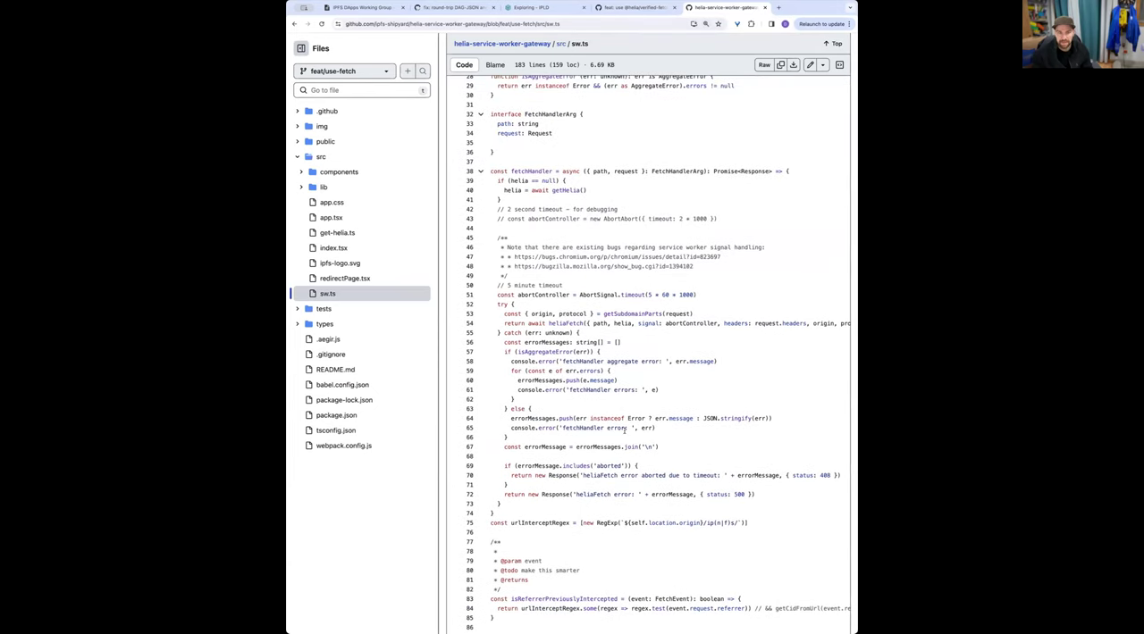
scroll("down", 3)
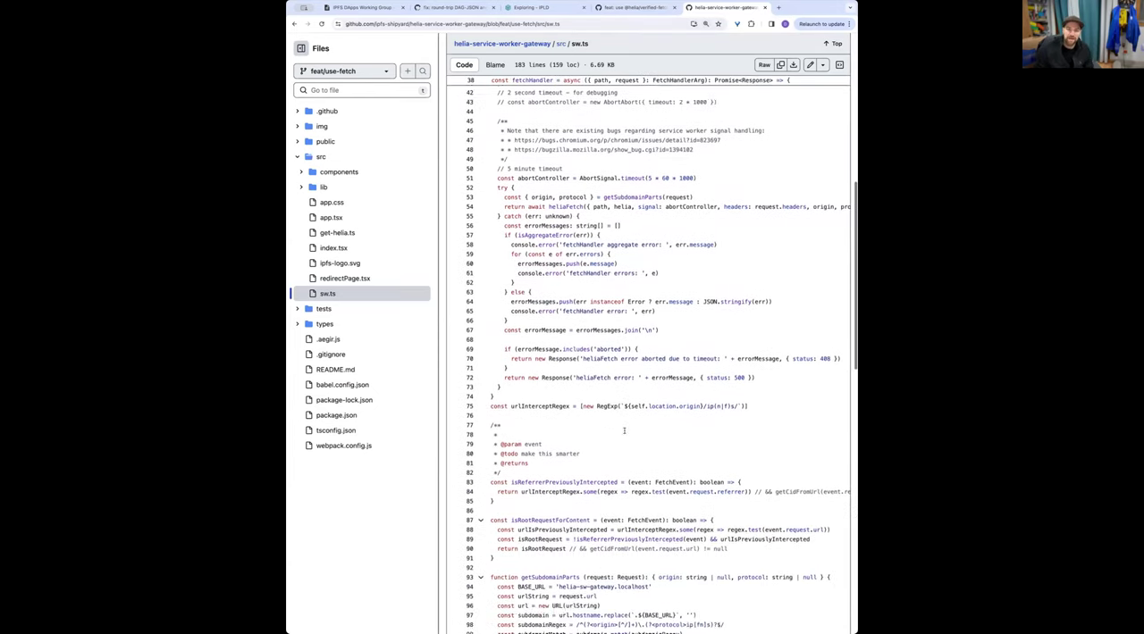
scroll("down", 3)
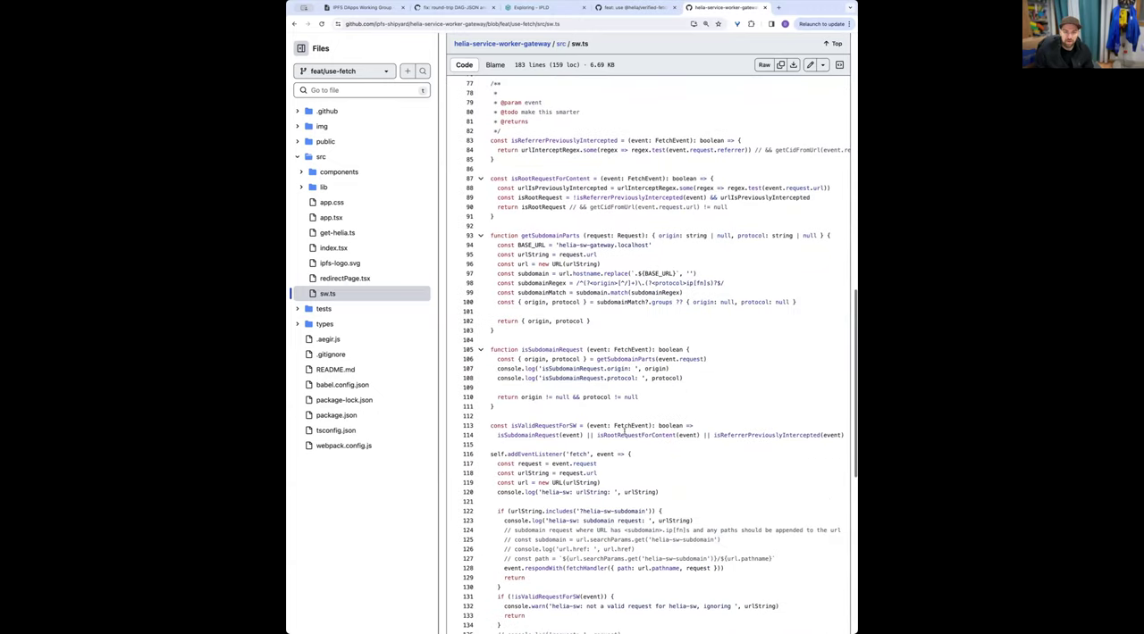
scroll("down", 3)
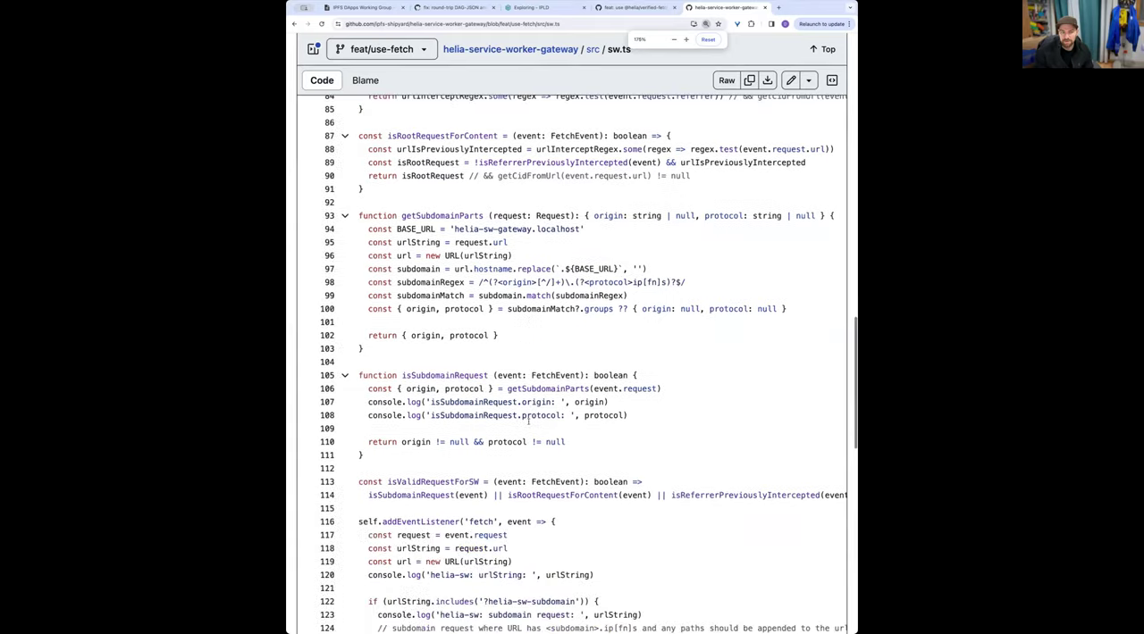
scroll("down", 3)
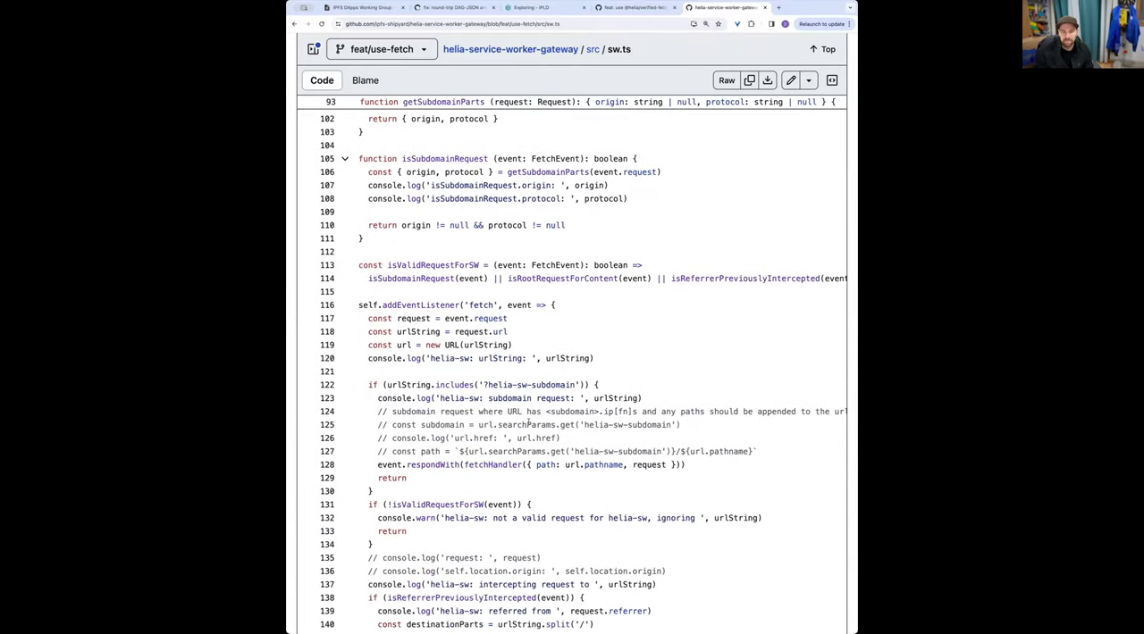
scroll("down", 3)
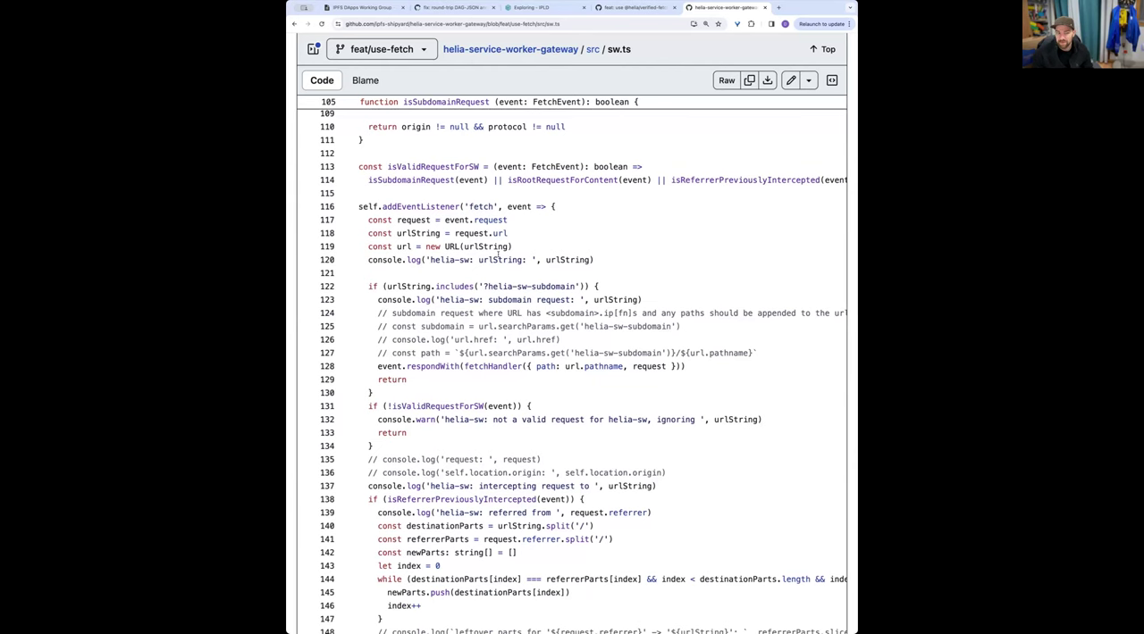
Check addEventListener references in sw.ts, then scroll back and forth through the source
left_click(416, 206)
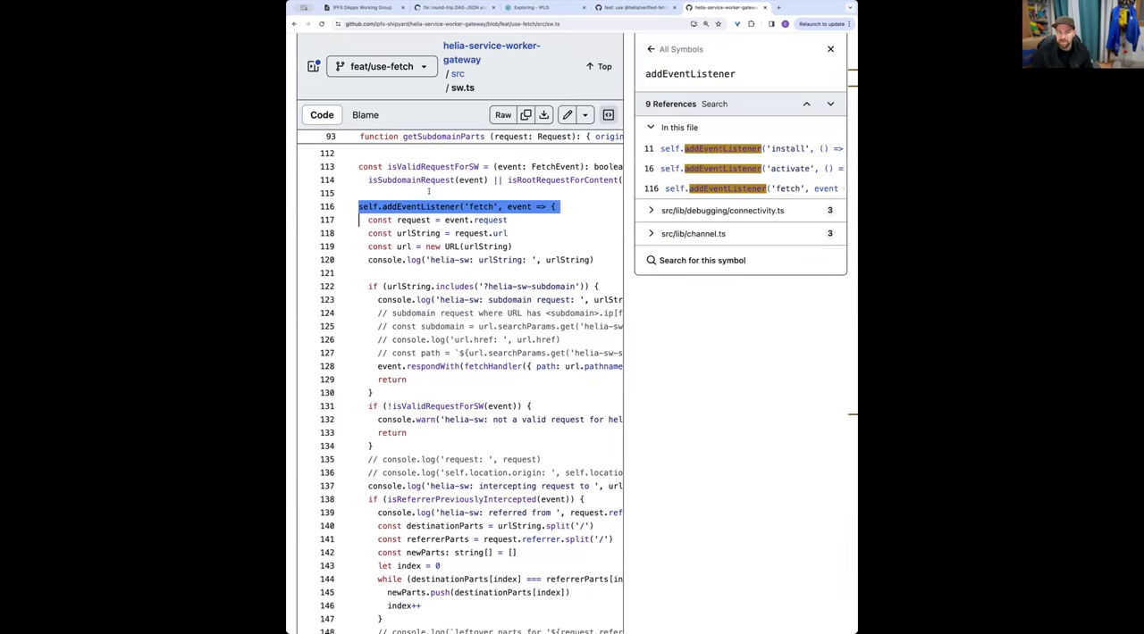
left_click(830, 50)
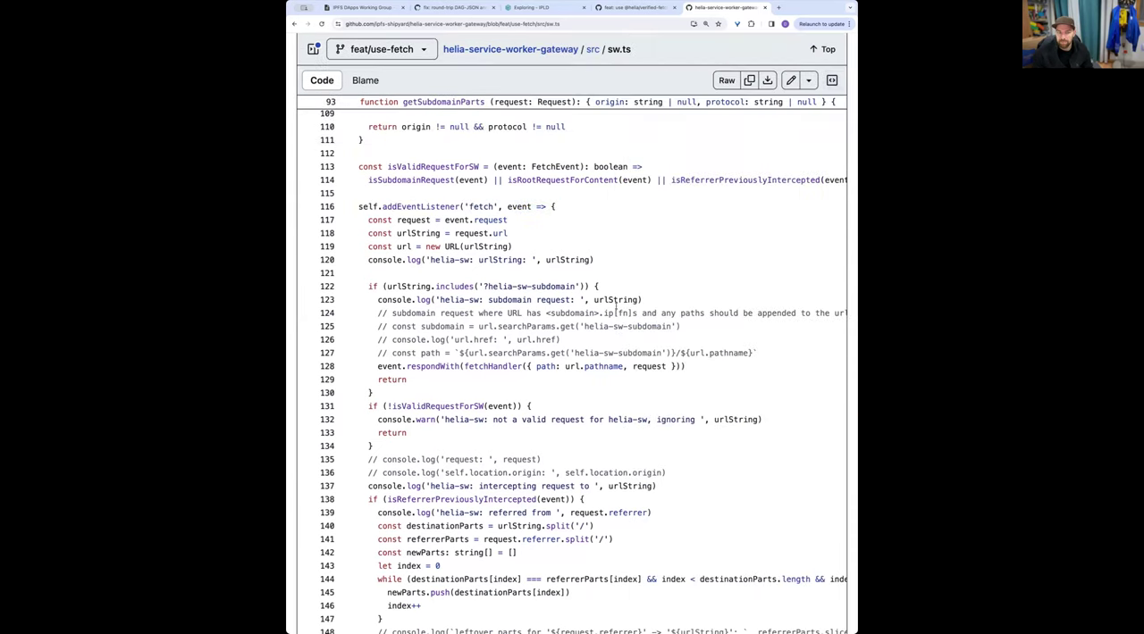
scroll("down", 3)
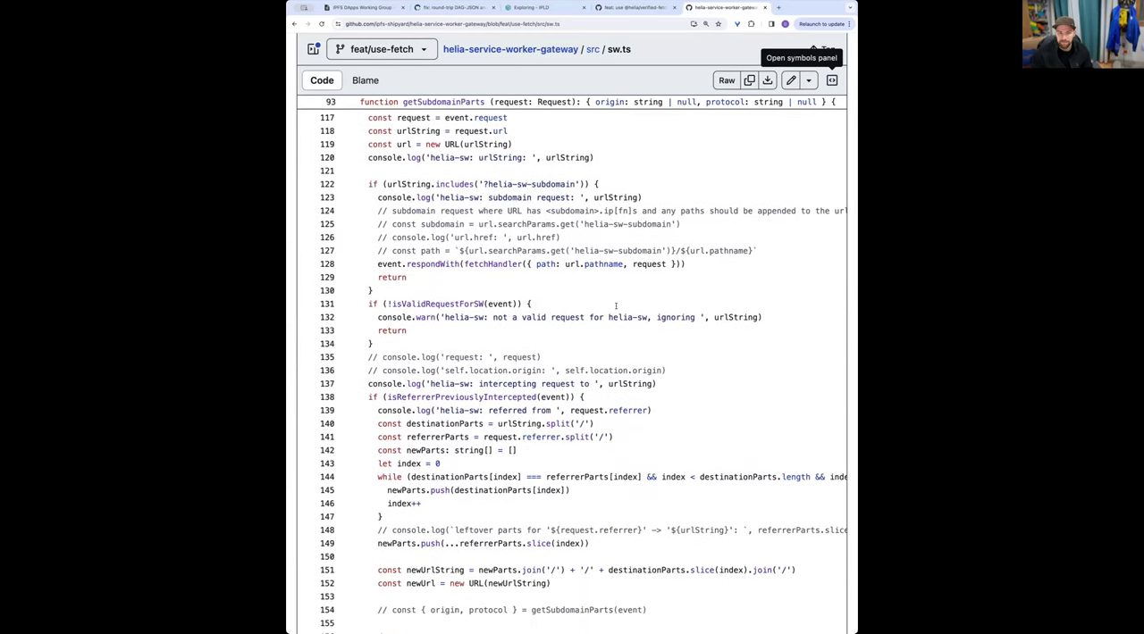
mouse_move(753, 467)
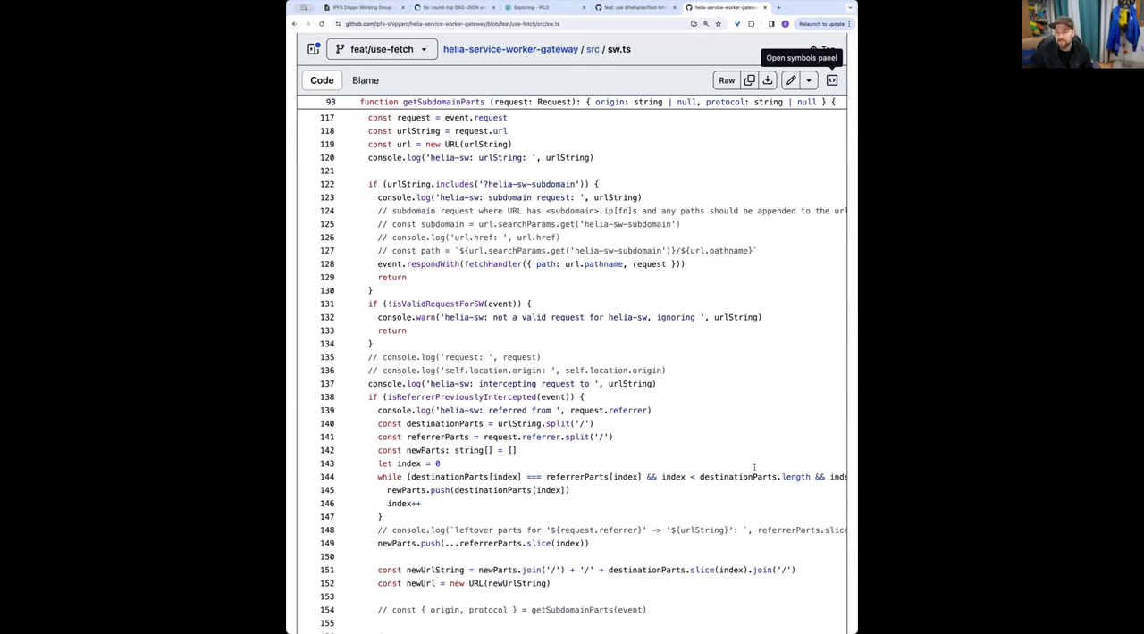
scroll("down", 3)
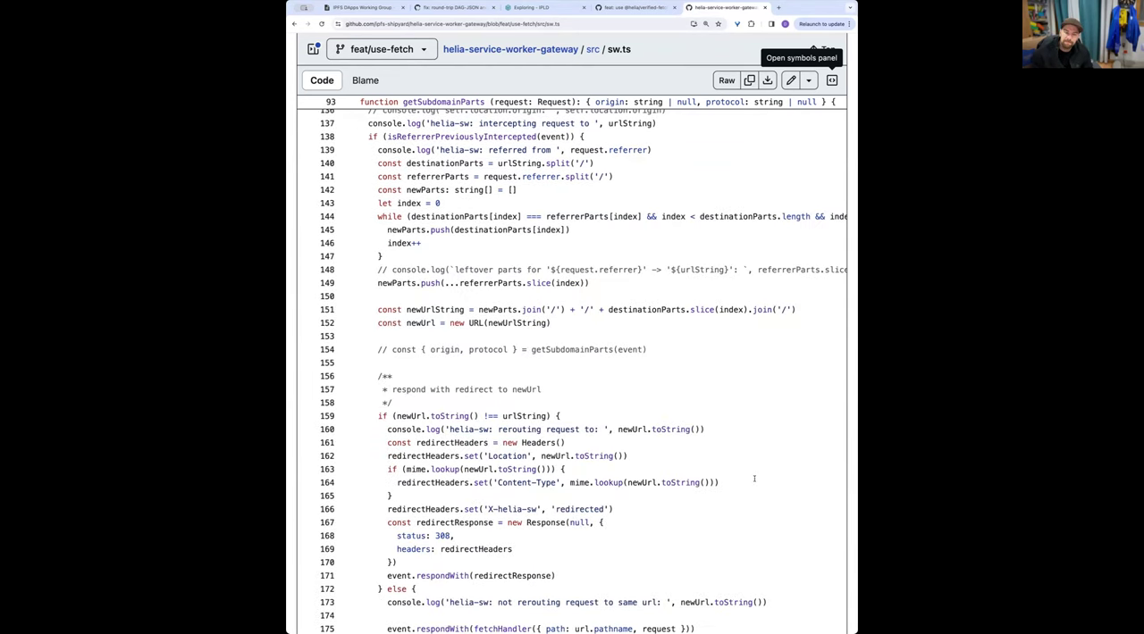
scroll("up", 3)
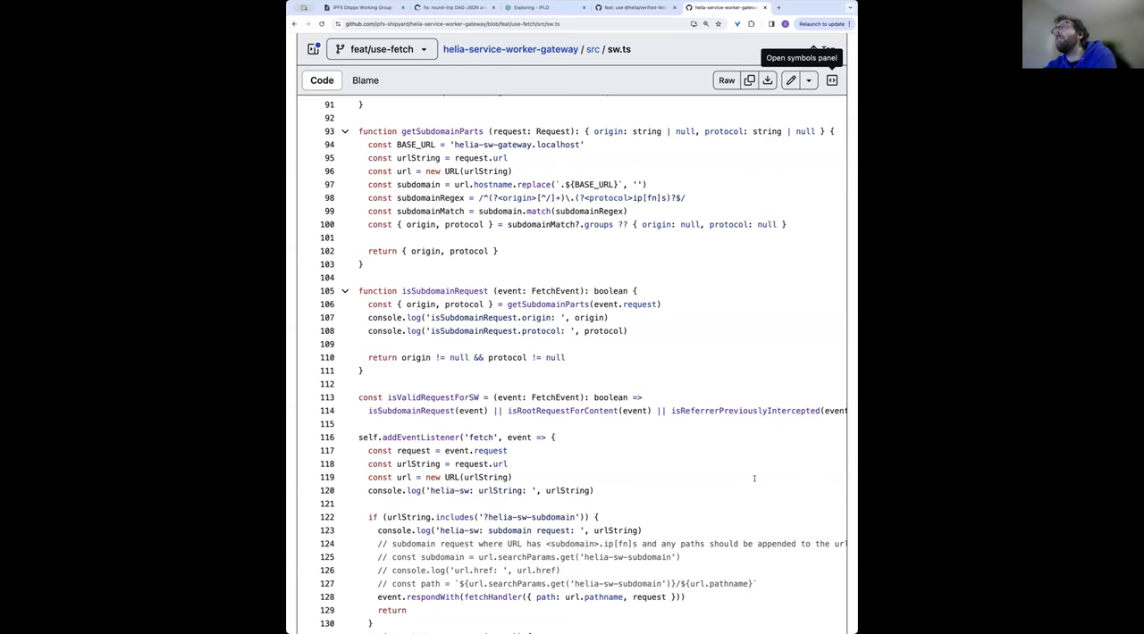
scroll("up", 3)
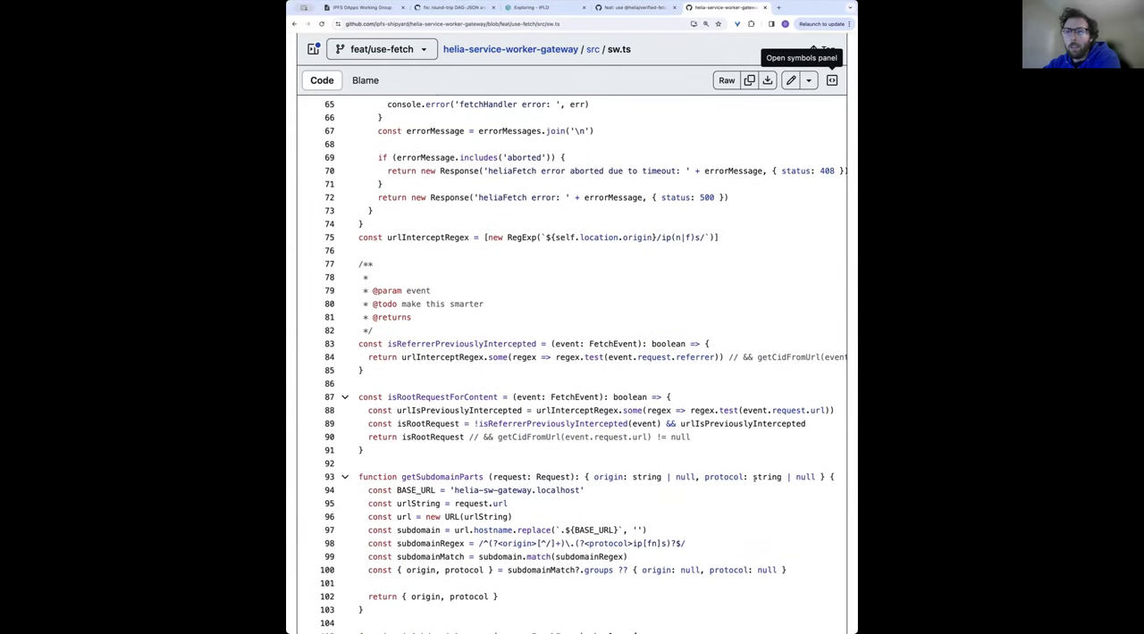
scroll("down", 3)
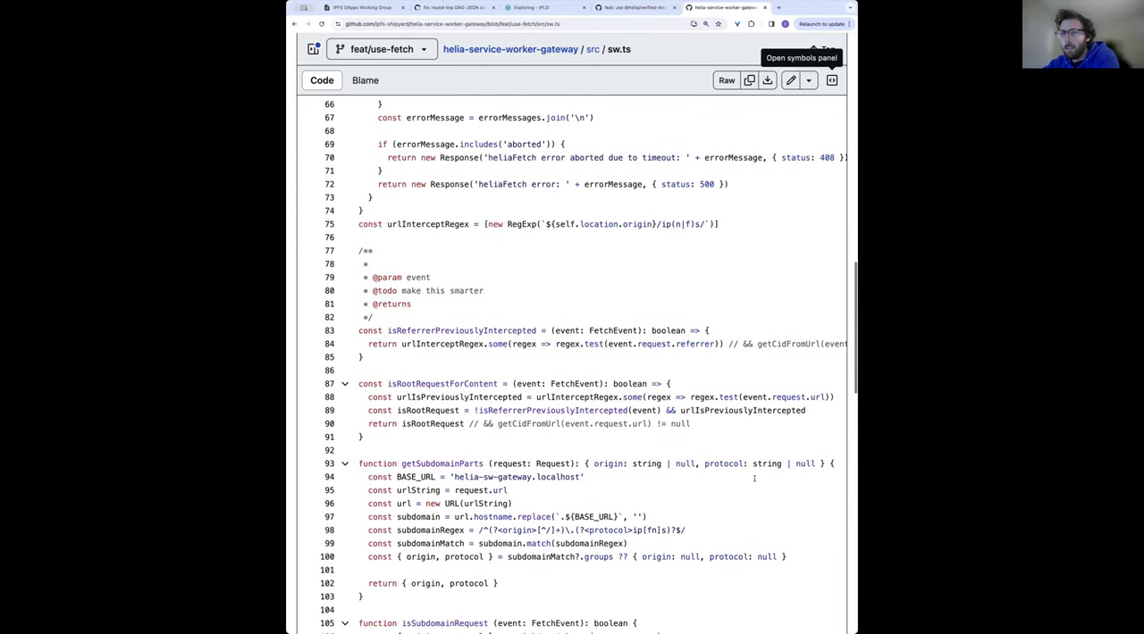
scroll("down", 3)
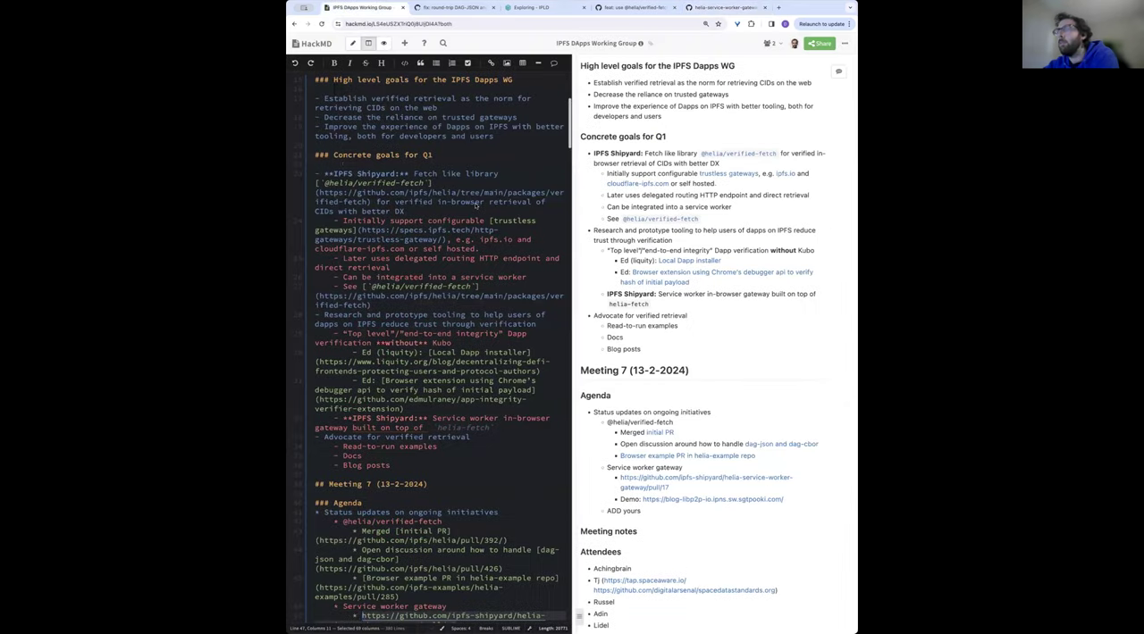
Skim the HackMD meeting notes, then return to the helia-service-worker-gateway src listing
scroll("down", 3)
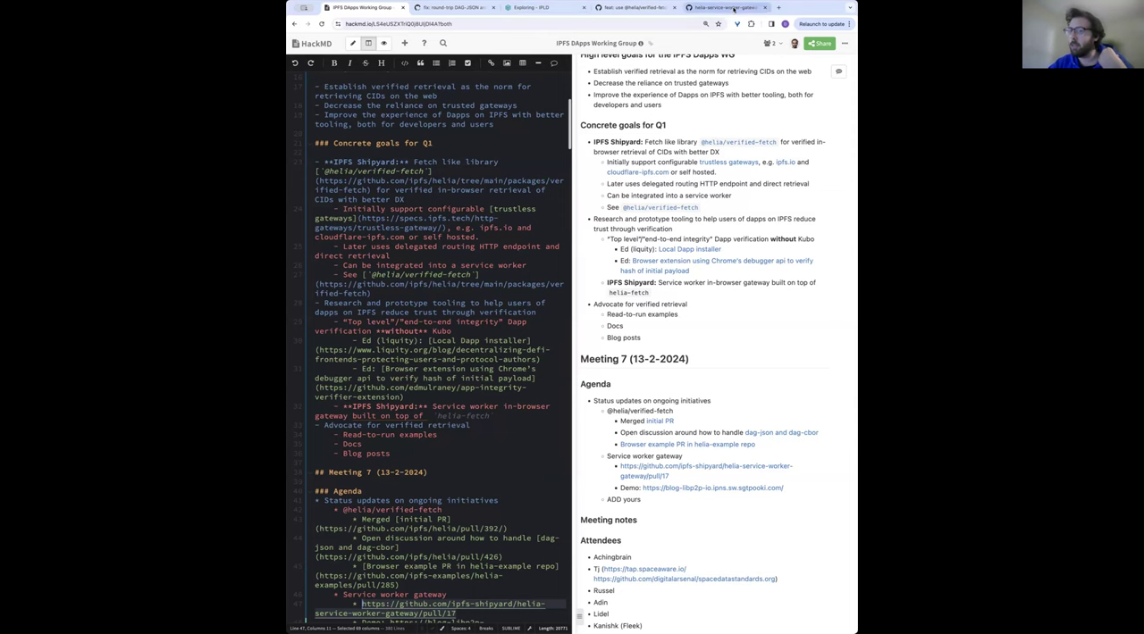
left_click(730, 8)
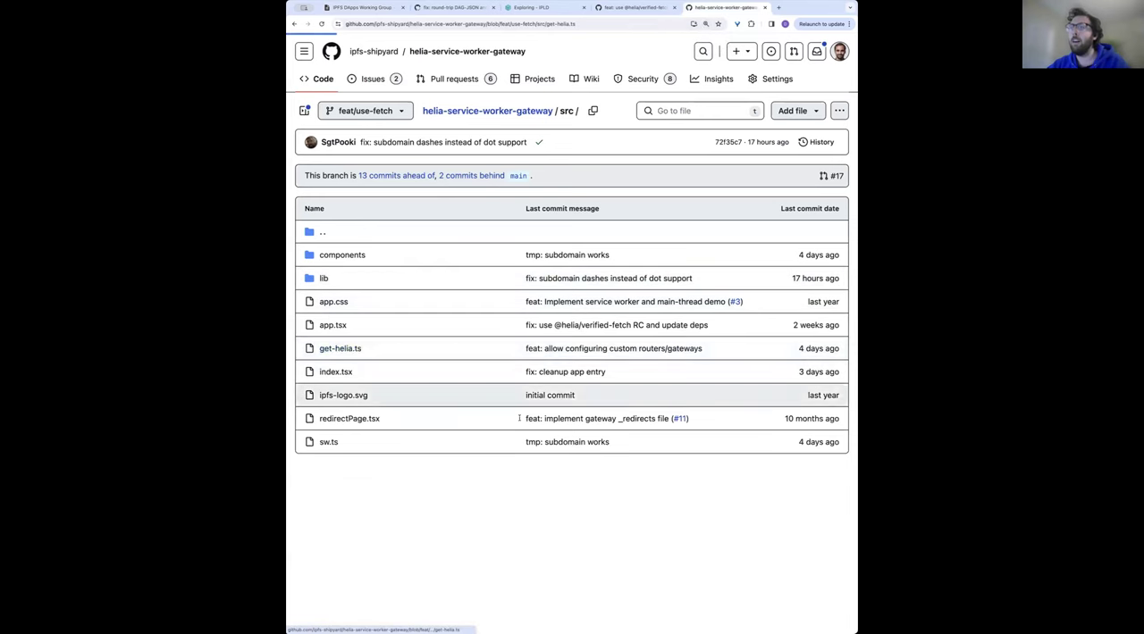
Show get-helia.ts with its trustless gateway and delegated-ipfs.dev router setup, then move to kubo issue #9724
left_click(339, 347)
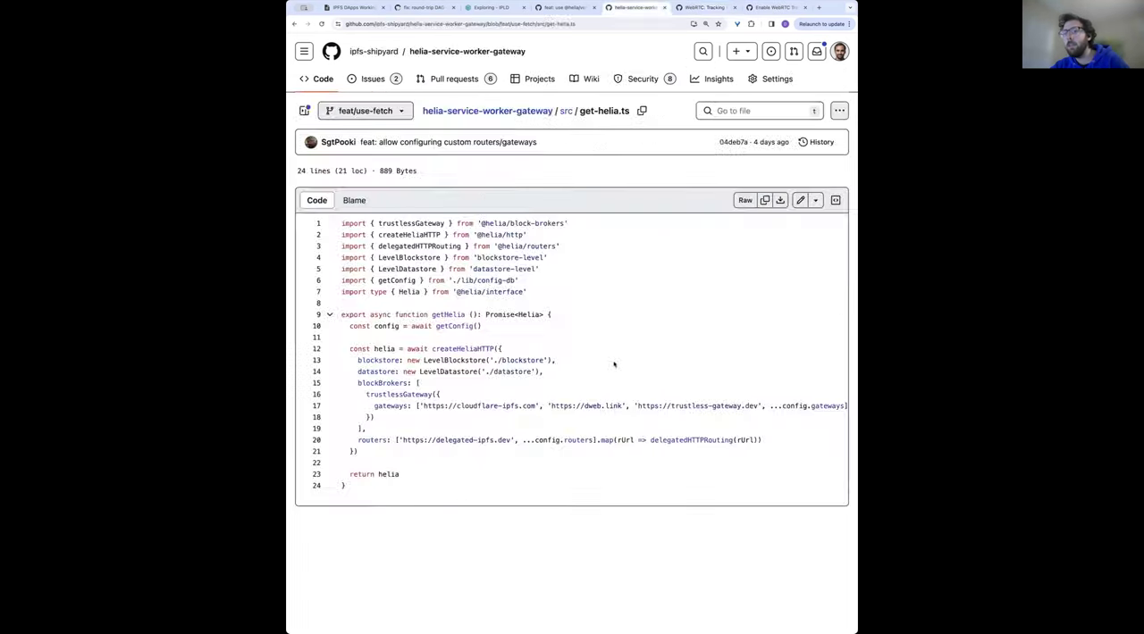
left_click(765, 7)
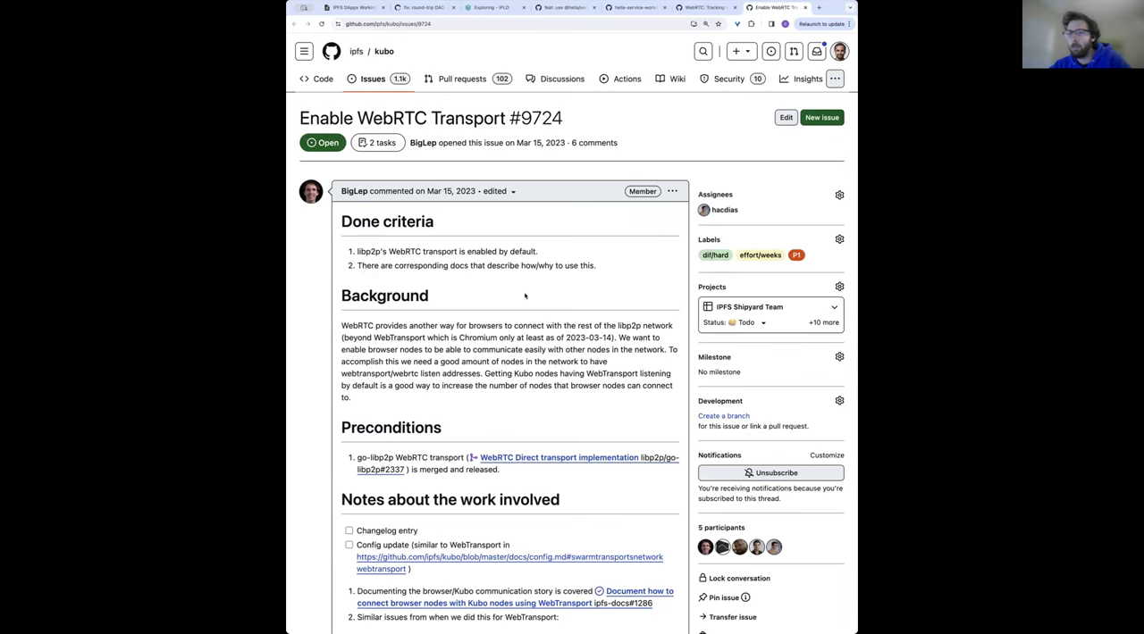
Scroll down through the WebRTC tracking issue's task list
scroll("down", 3)
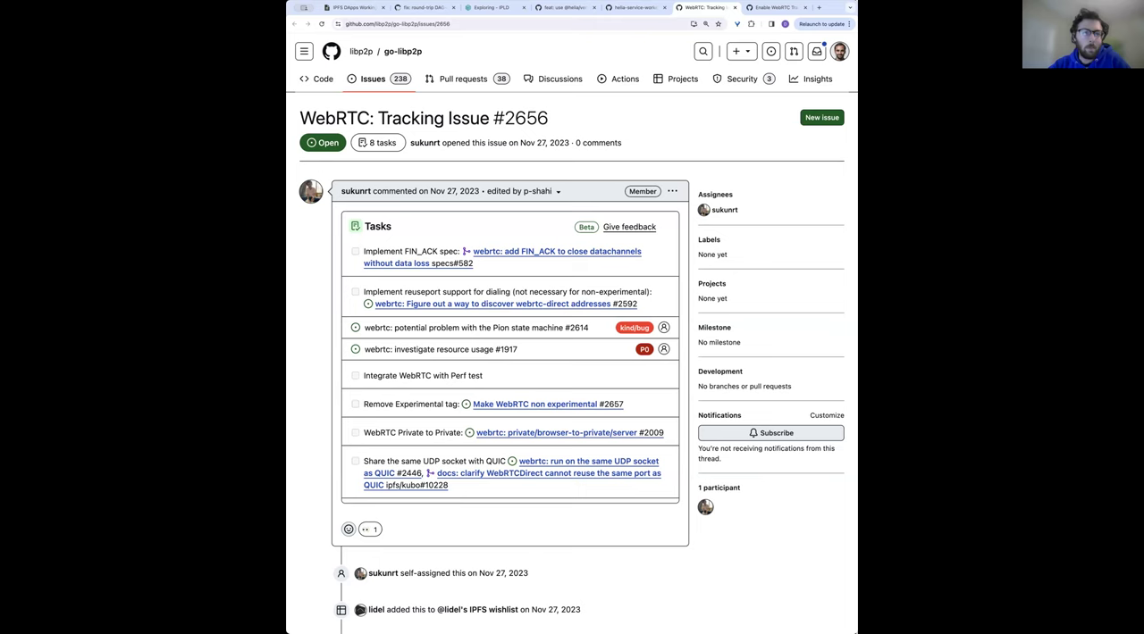
mouse_move(795, 576)
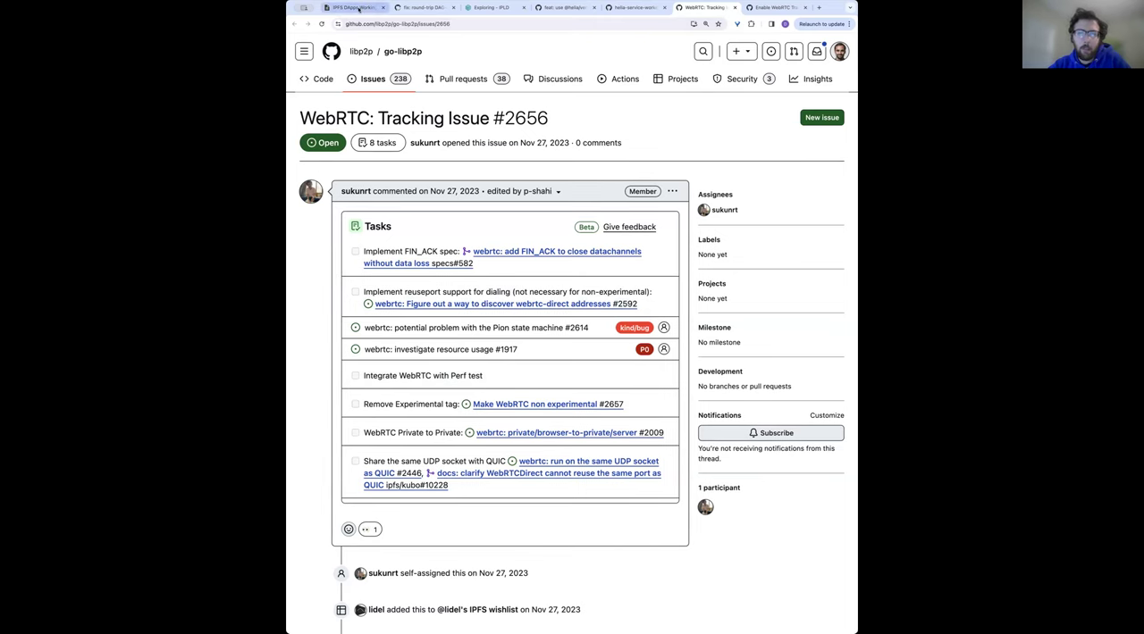
Return to the IPFS Dapps Working Group HackMD meeting notes
left_click(332, 16)
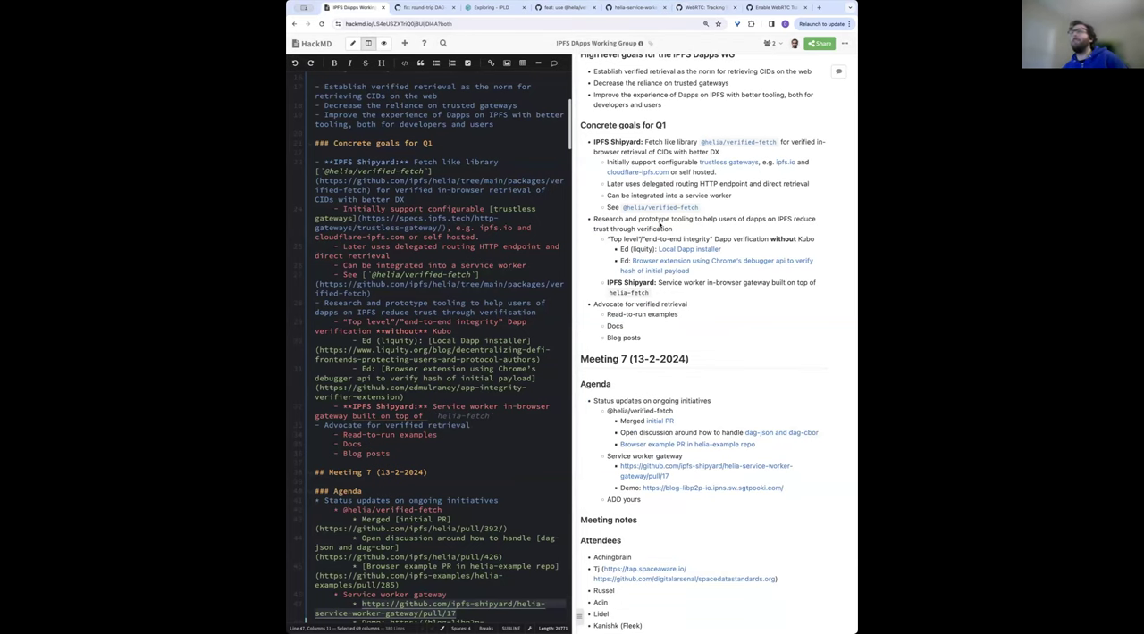
Return to WebRTC Tracking Issue #2656 and scroll down to its timeline mentions
left_click(713, 11)
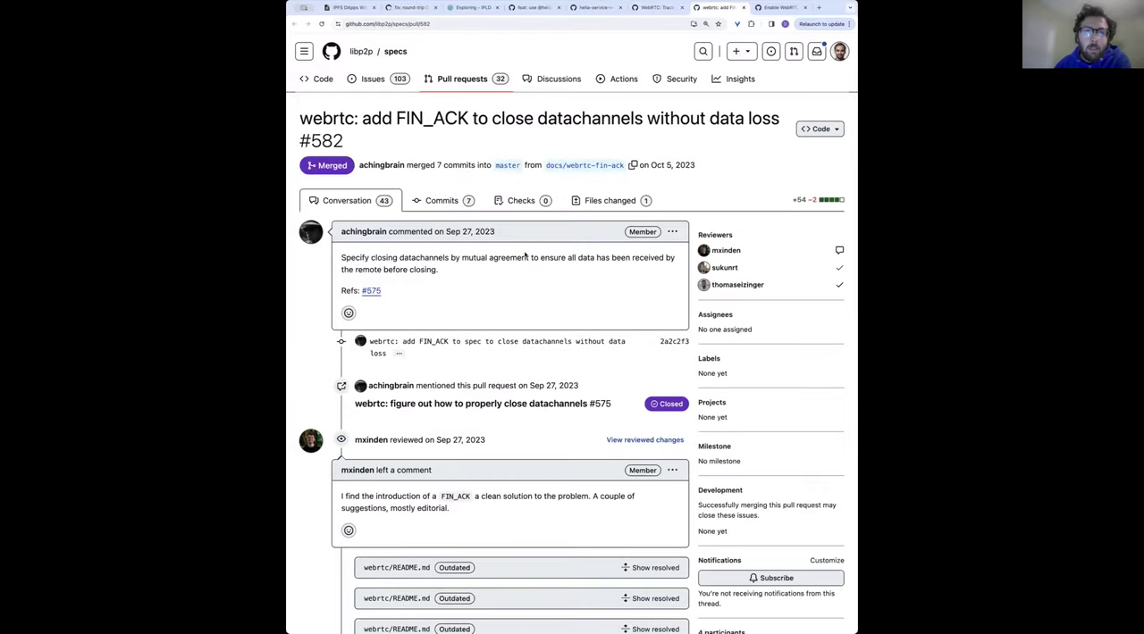
scroll("down", 3)
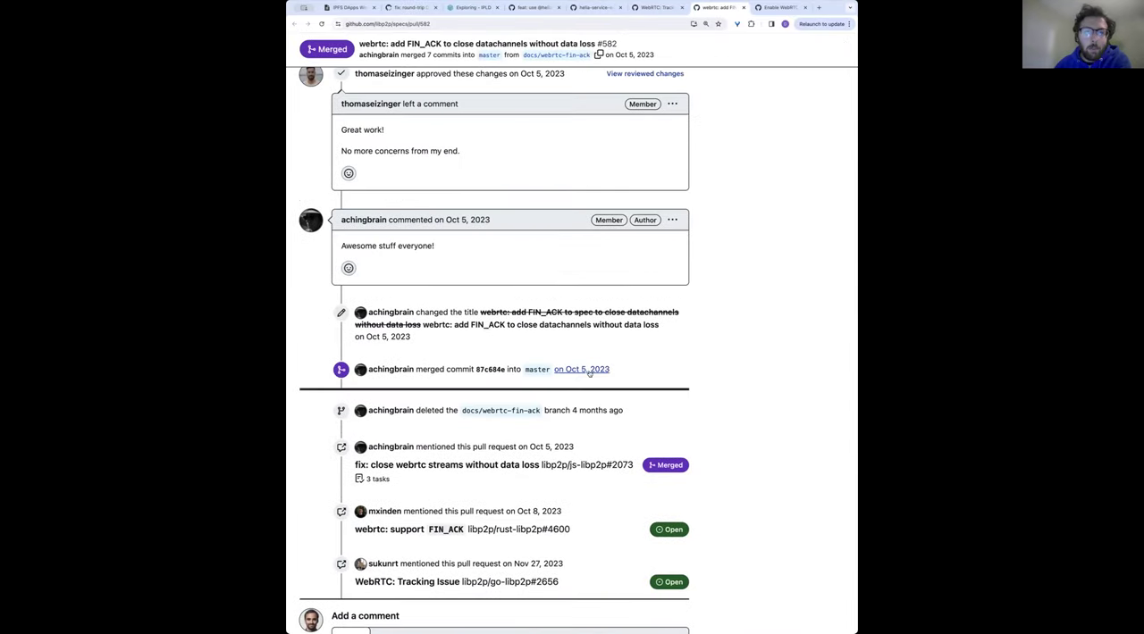
scroll("down", 3)
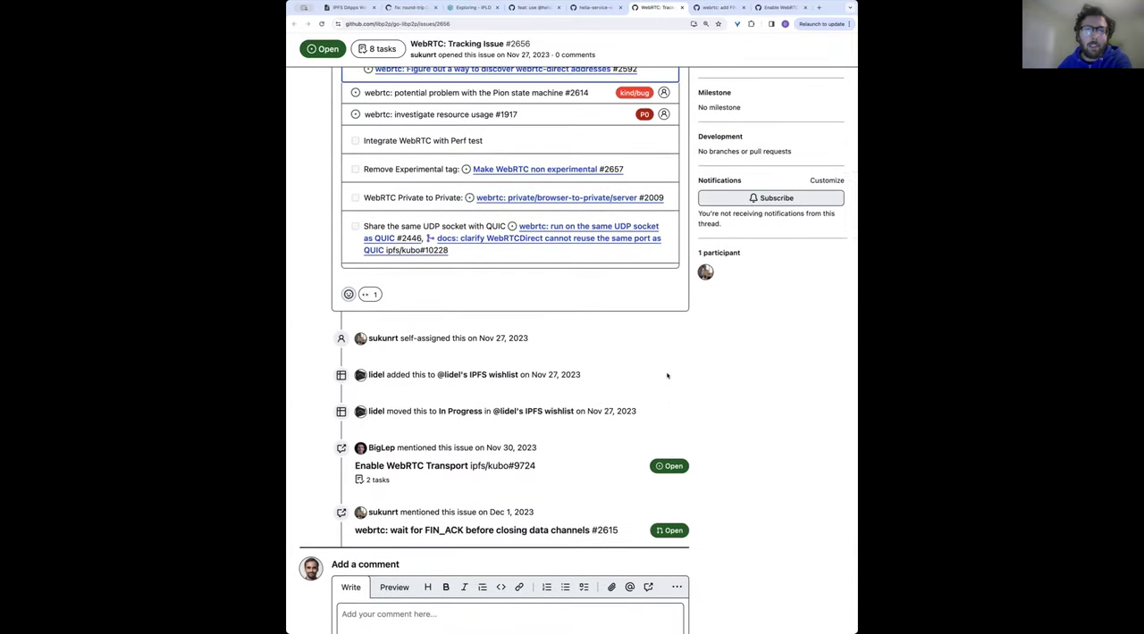
Scroll up and back down through the WebRTC tracking issue
scroll("up", 3)
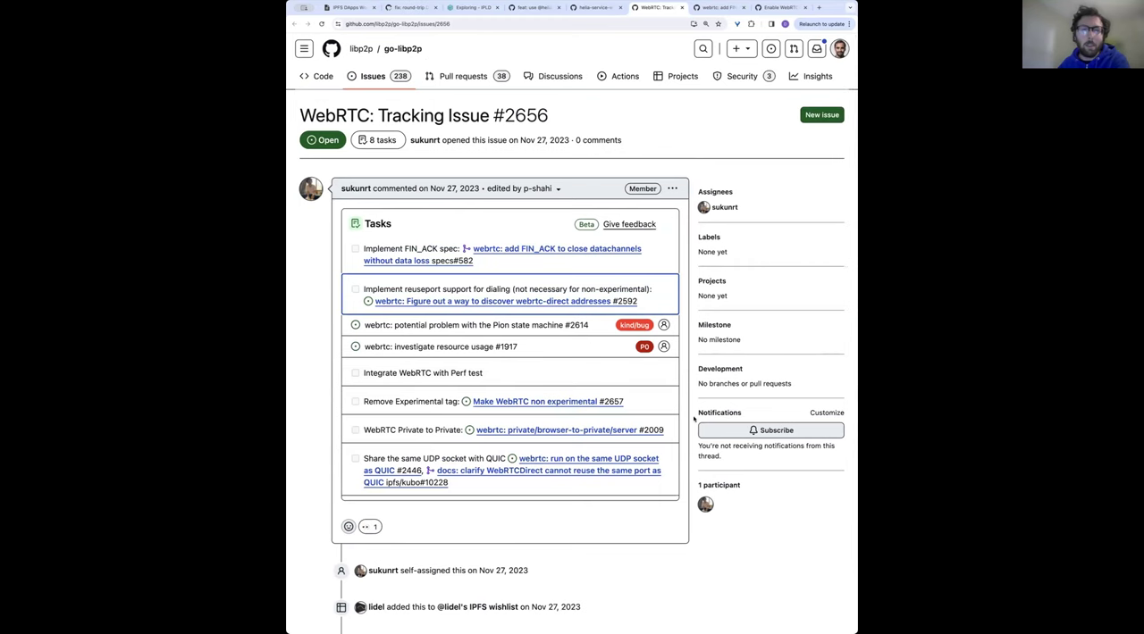
scroll("down", 3)
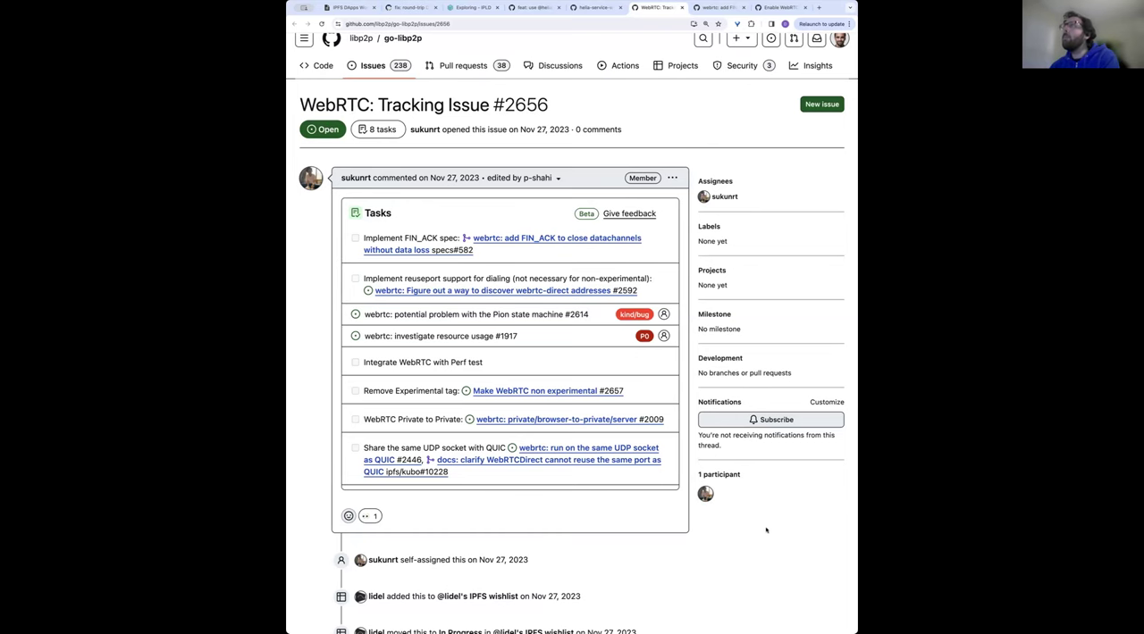
scroll("down", 3)
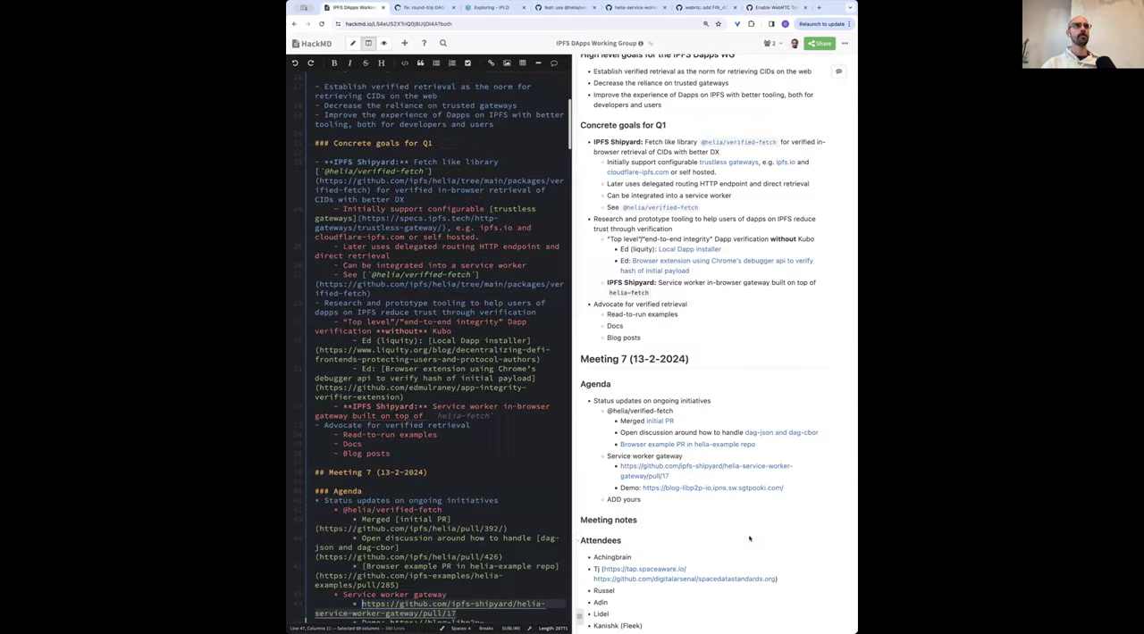
Scroll the celestrak.eth.limo IPFS directory listing of catalog and satcat files
scroll("down", 3)
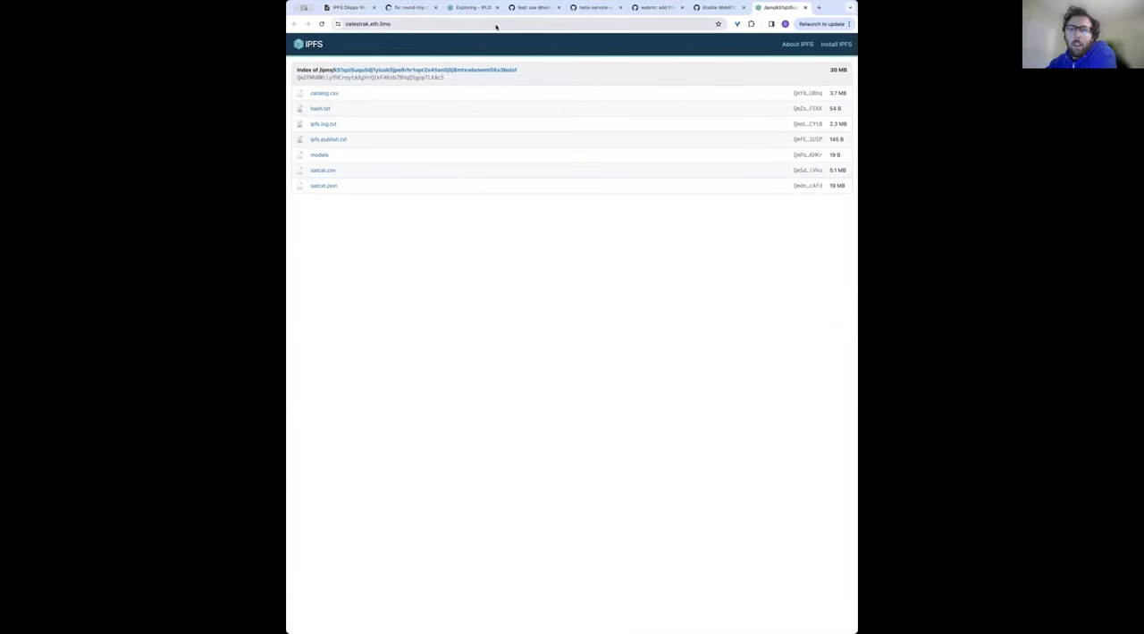
Copy the short CID link for catalog.csv from the celestrak.eth.limo index
left_click(494, 24)
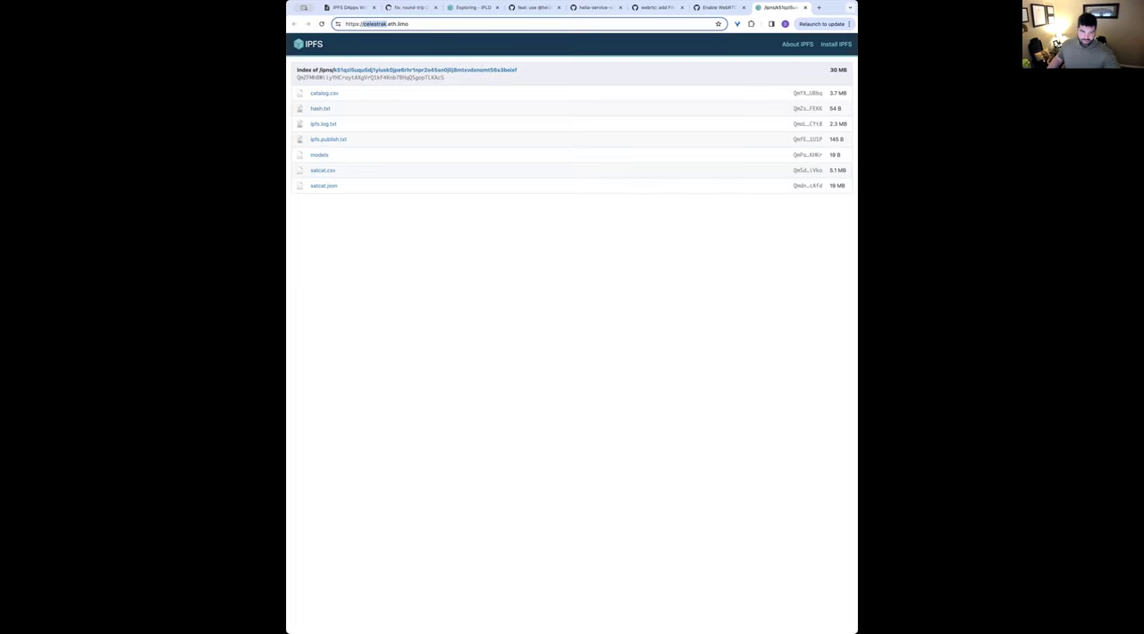
mouse_move(679, 475)
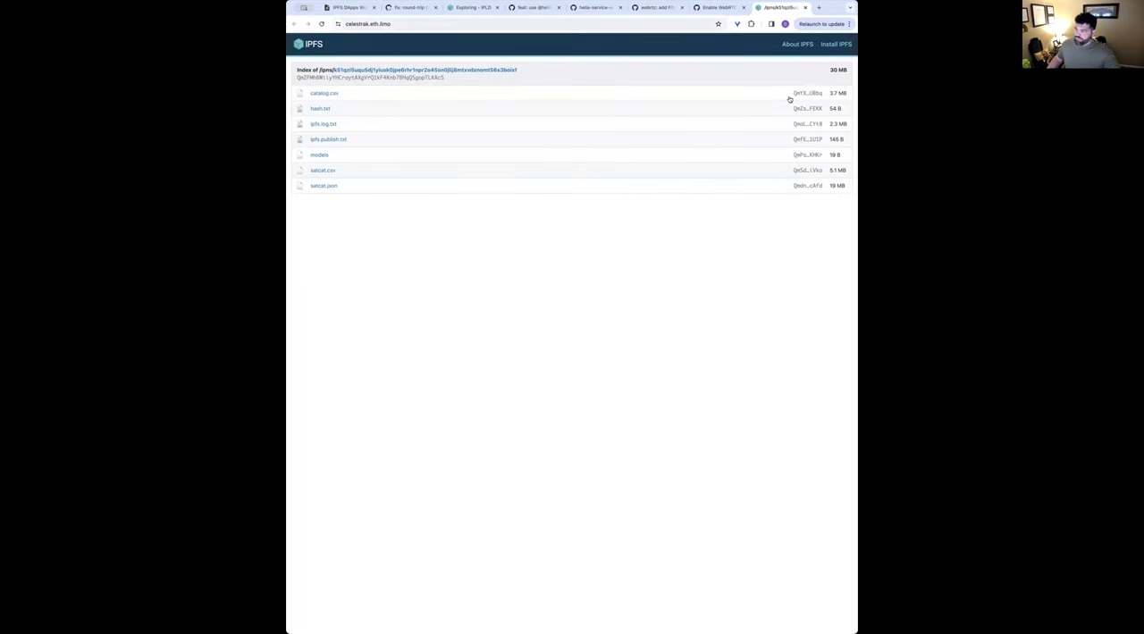
left_click(316, 93)
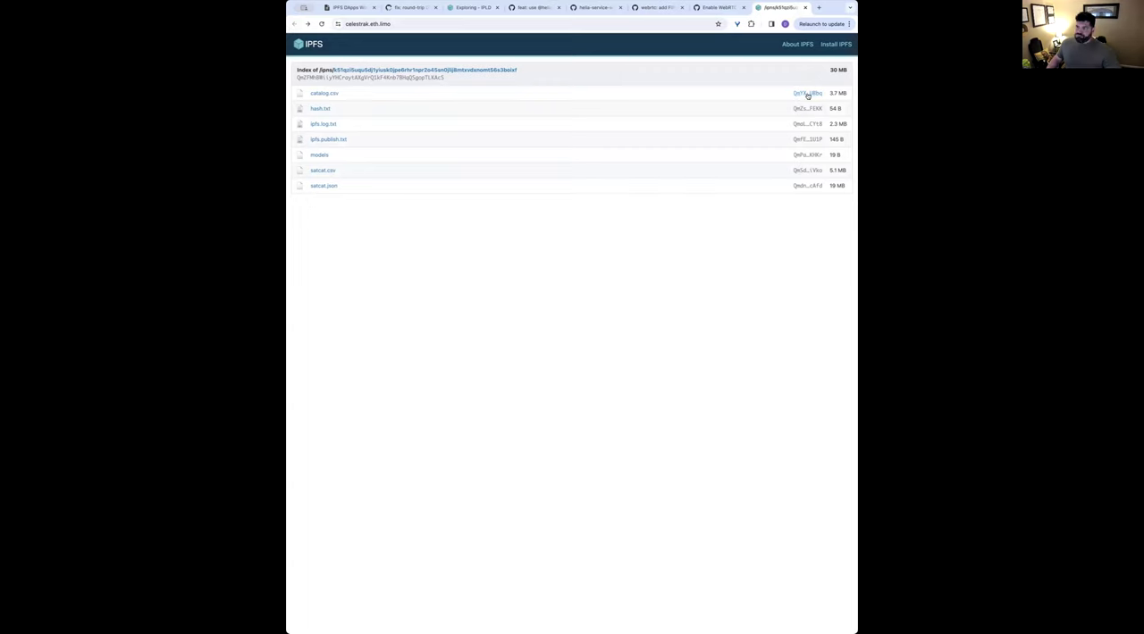
right_click(807, 93)
type("sw")
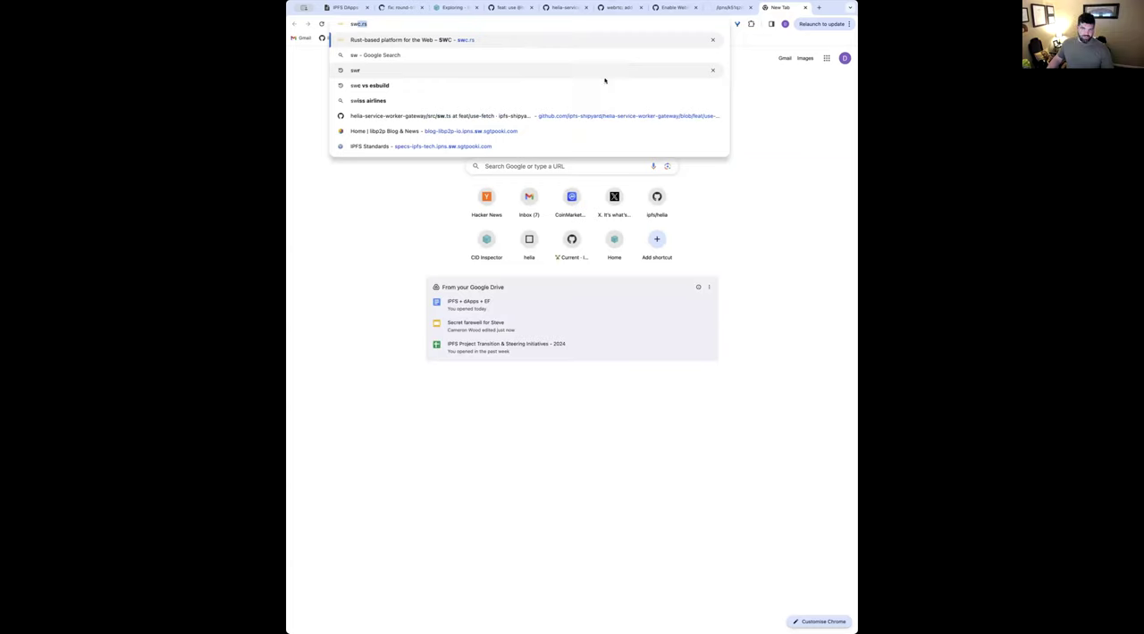
mouse_move(558, 132)
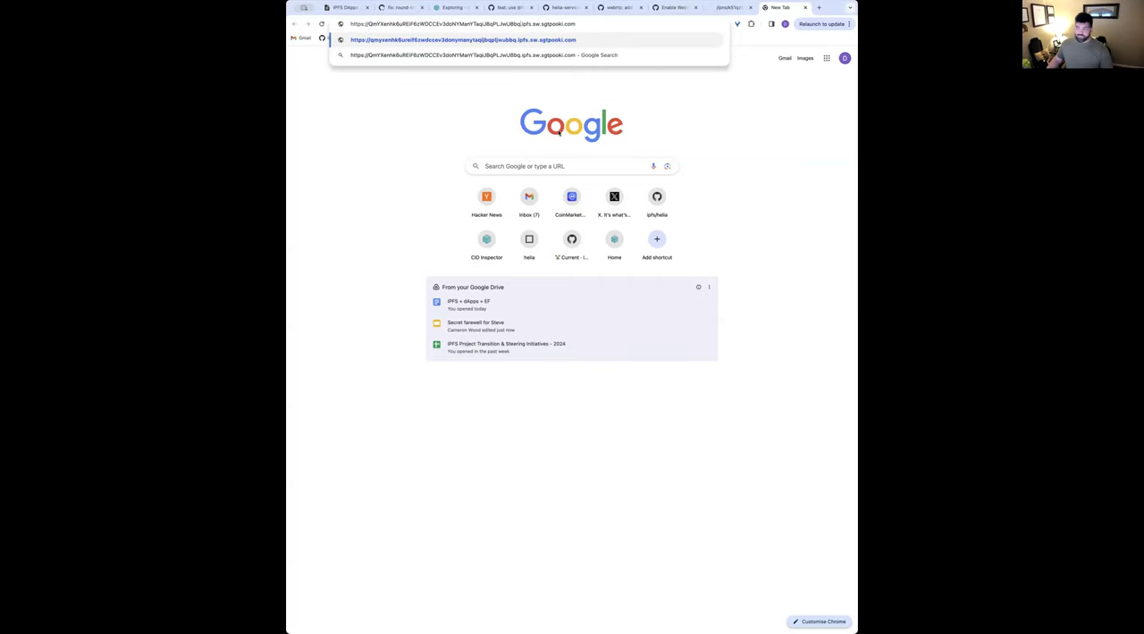
Load the catalog.csv CID through the sw.sgtpooki.com gateway
key("Enter")
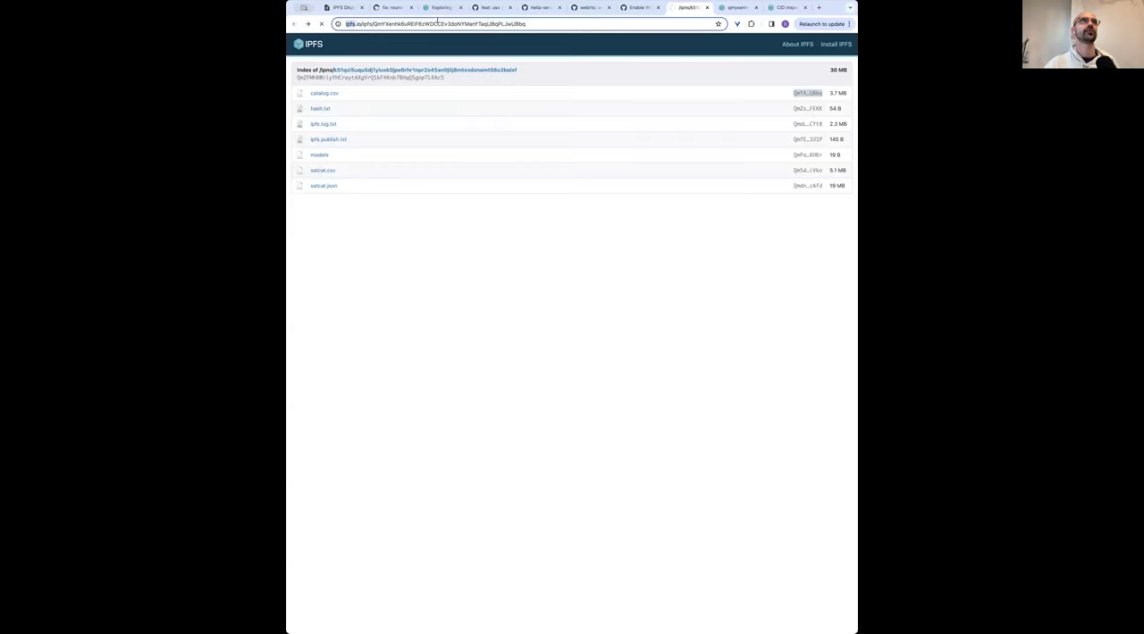
left_click(782, 8)
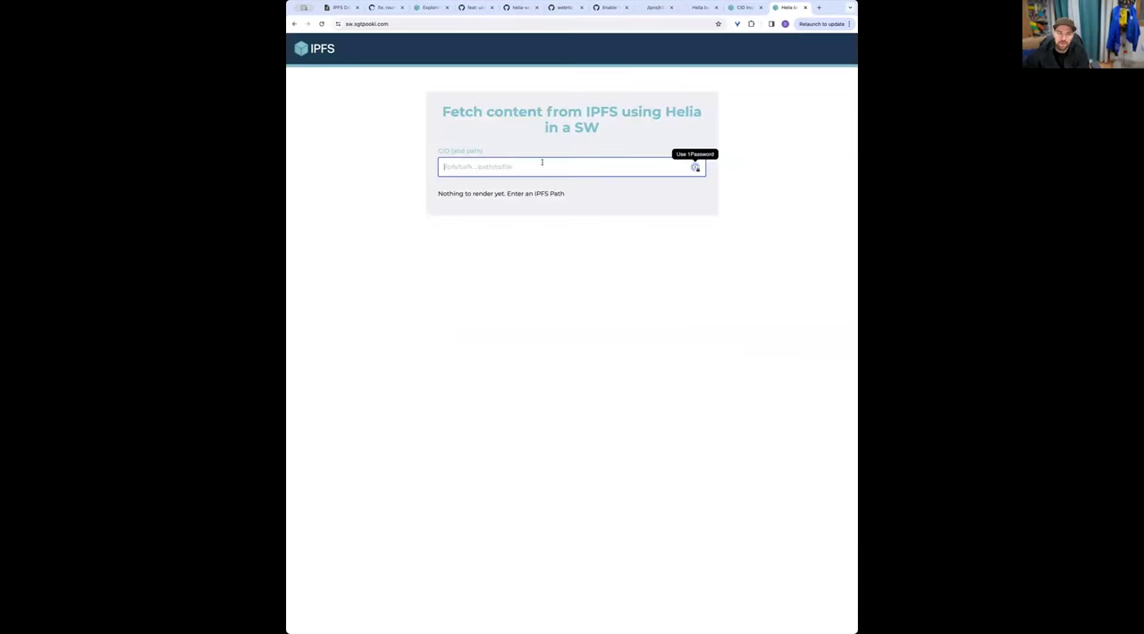
Enter an /ipfs/ path for the bafybei CID in the sw.sgtpooki.com CID field
type("/ipfs/bafybeiexmzmqppt6eu5fh4jkf7u2psdrrytkdoszfjgvgph7nxha2ik4iq")
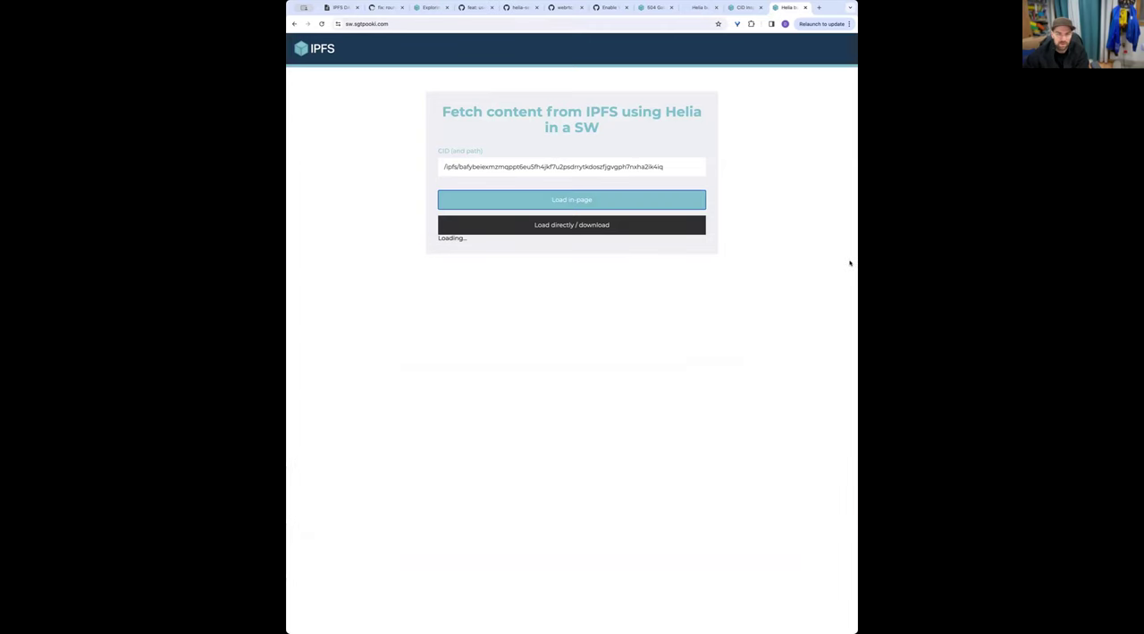
left_click(671, 8)
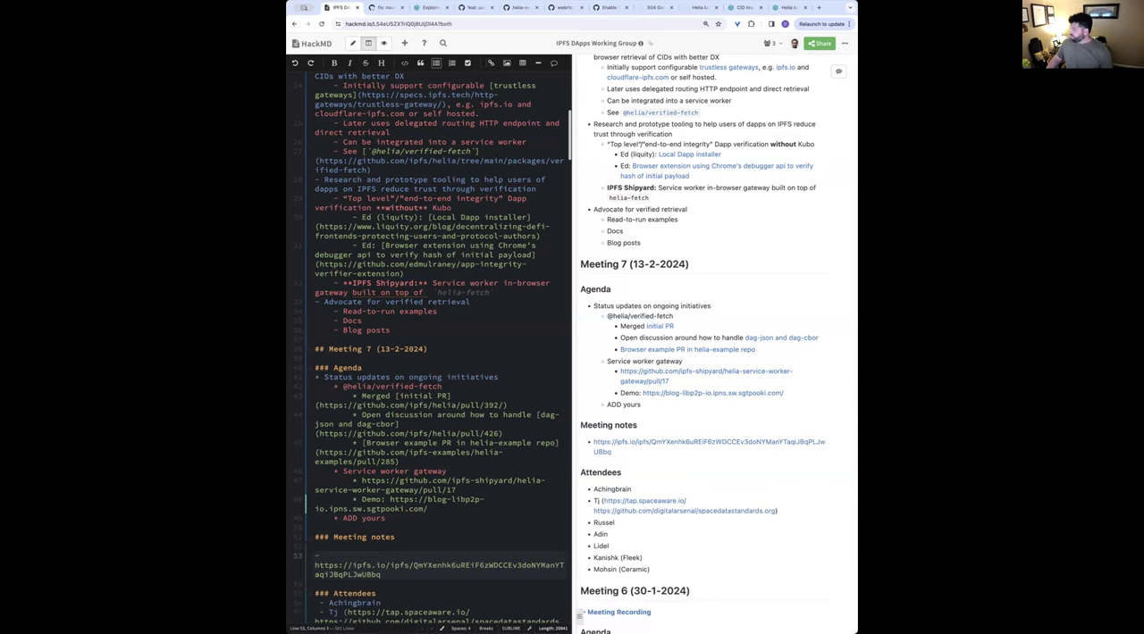
Add 'Try loading the following CID from the sw gateway:' before the ipfs.io link
type("Try")
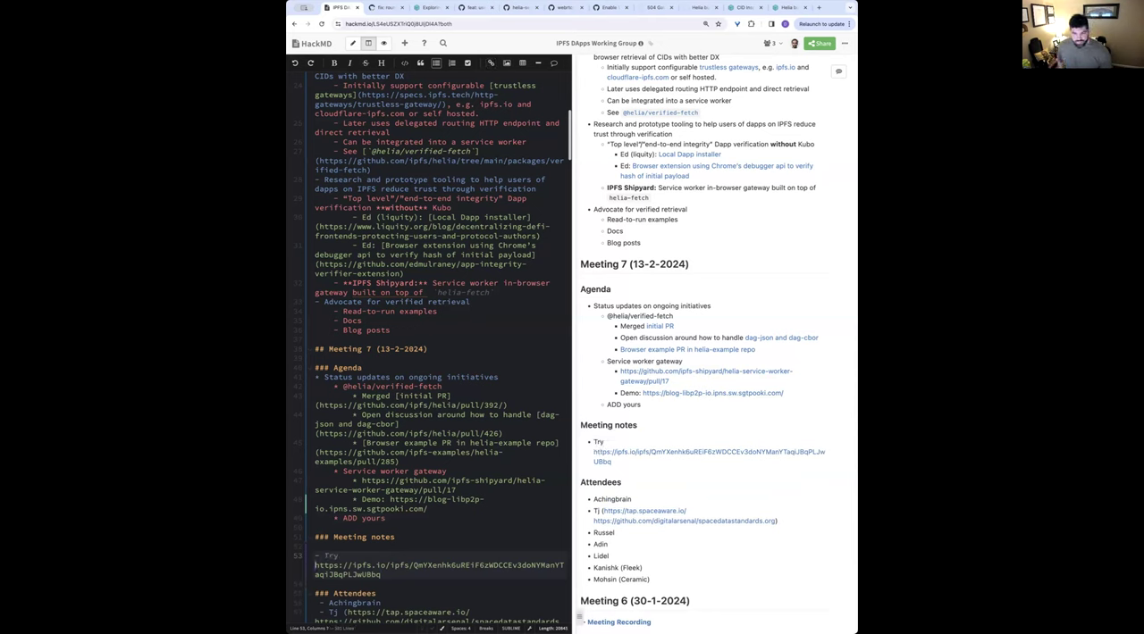
type("loading the following CID from the")
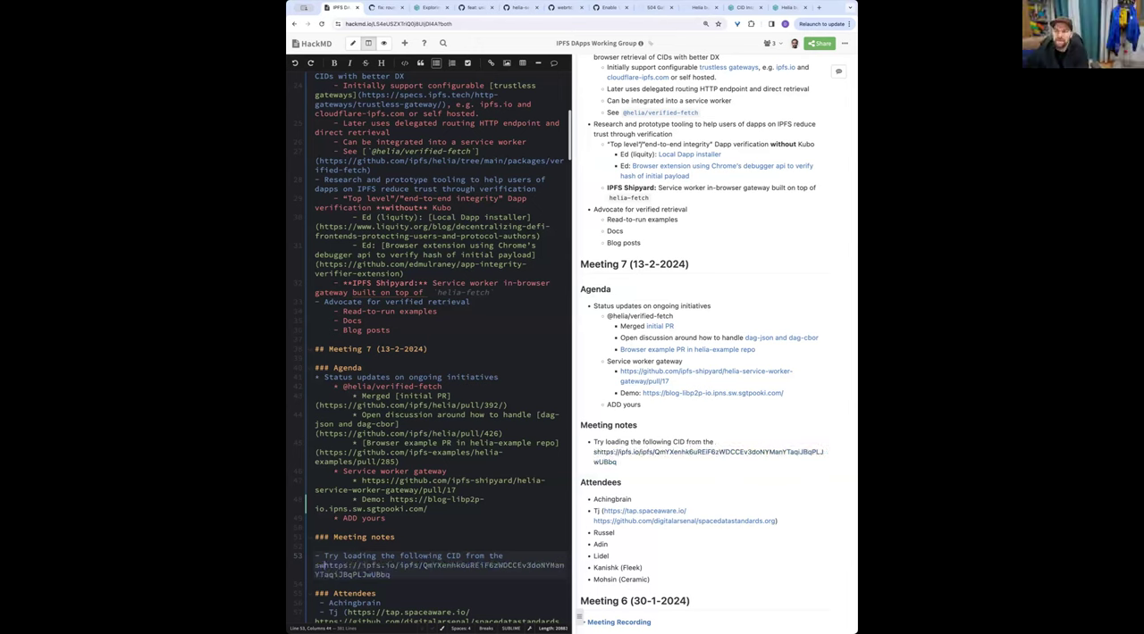
type("sw gateway:")
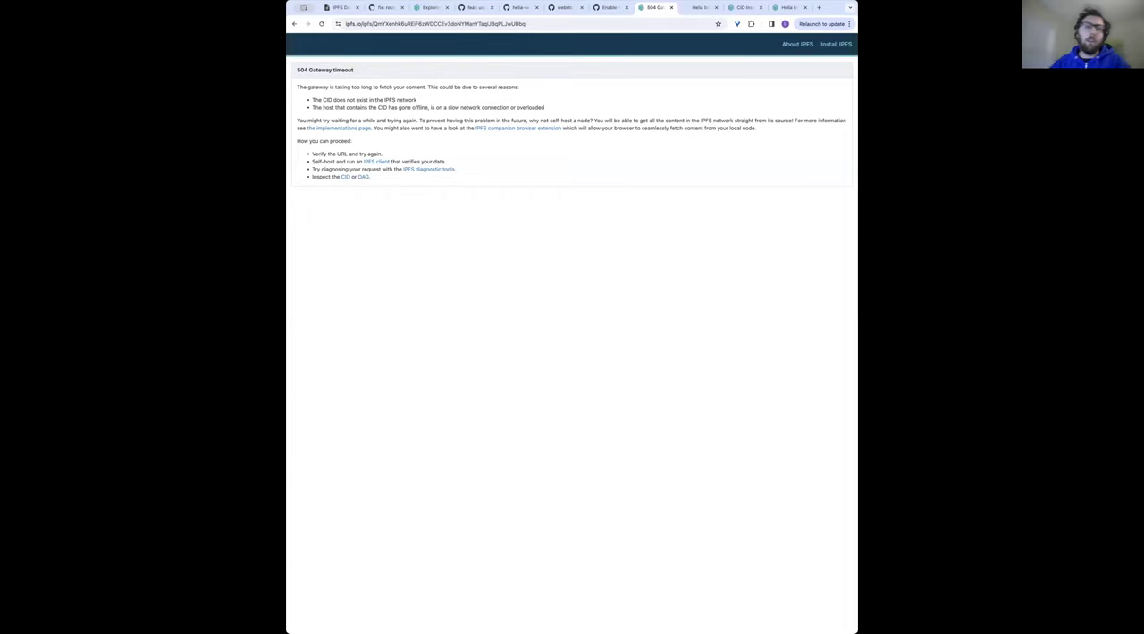
mouse_move(586, 494)
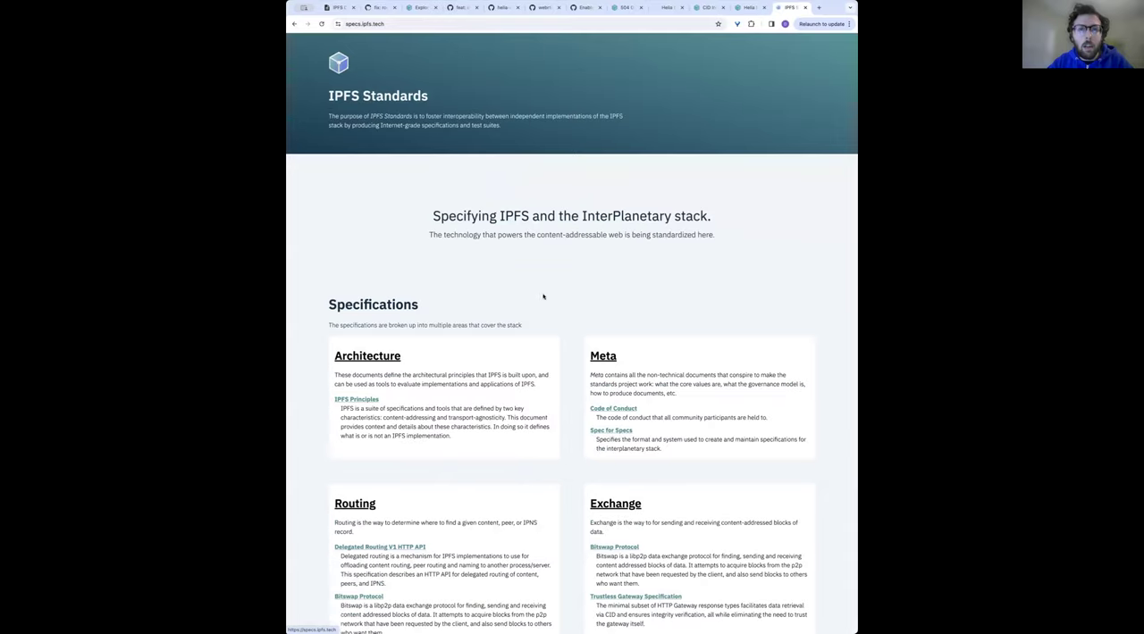
Scroll specs.ipfs.tech down to the Routing and Trustless Gateway specifications
scroll("down", 3)
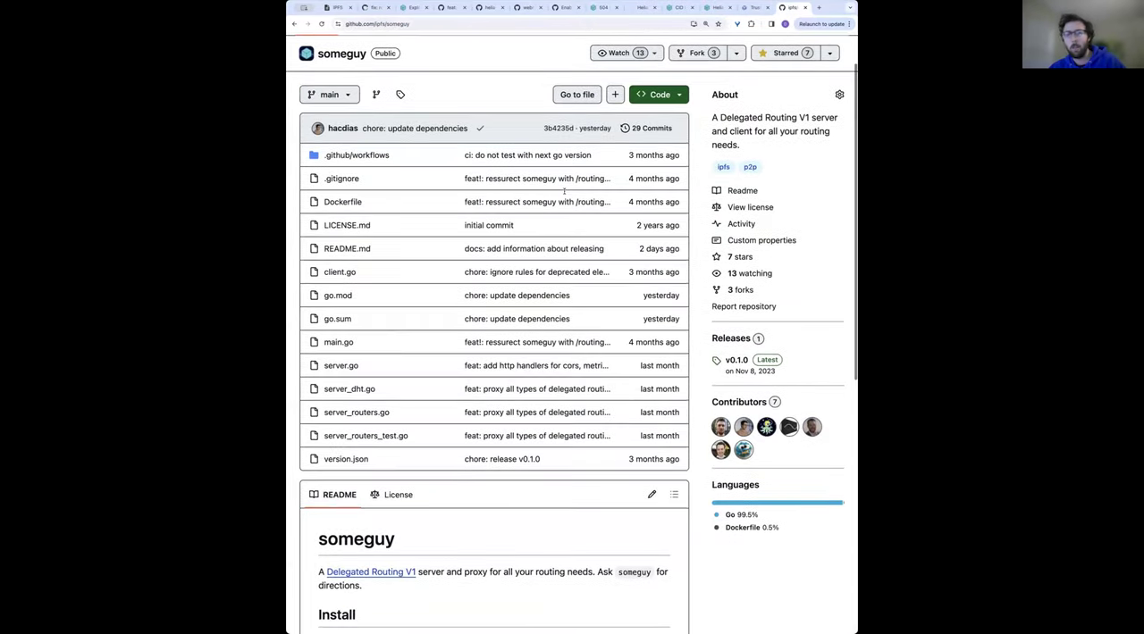
Scroll the someguy README, then navigate toward the delegated-ipfs.dev routing providers lookup
scroll("down", 3)
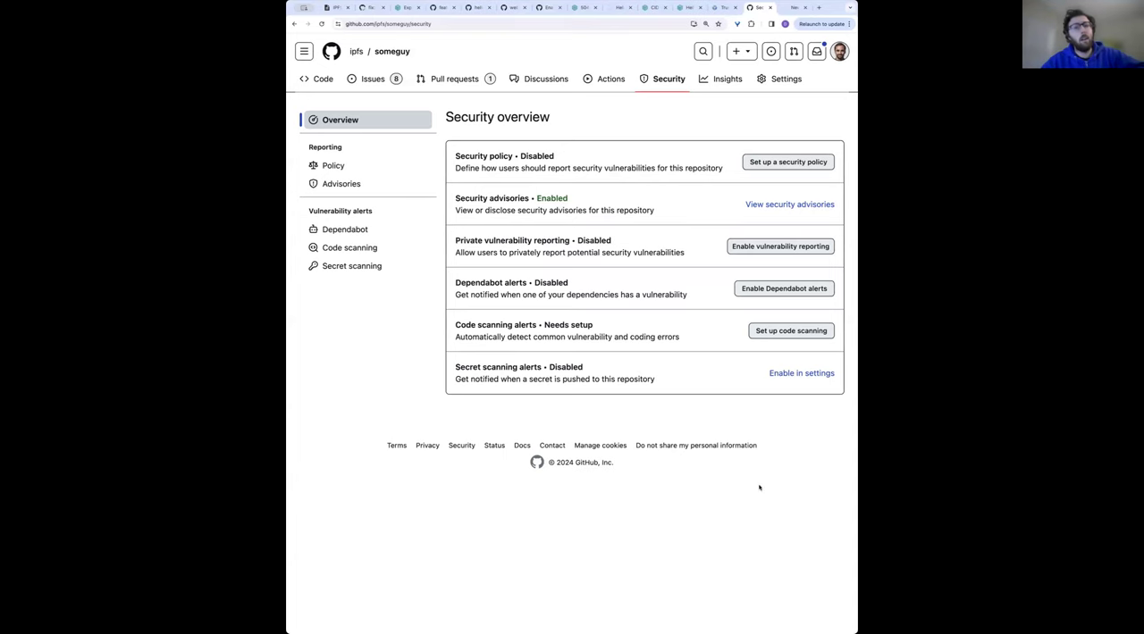
left_click(323, 78)
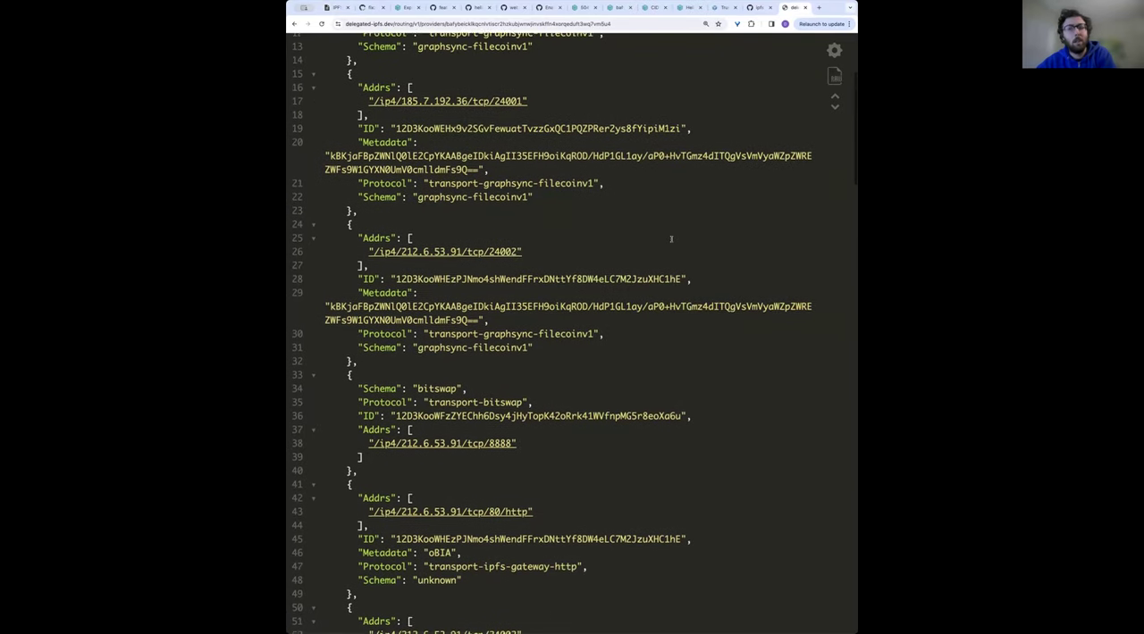
Scroll through the providers JSON past bitswap, graphsync and gateway records to peer-schema entries
scroll("down", 3)
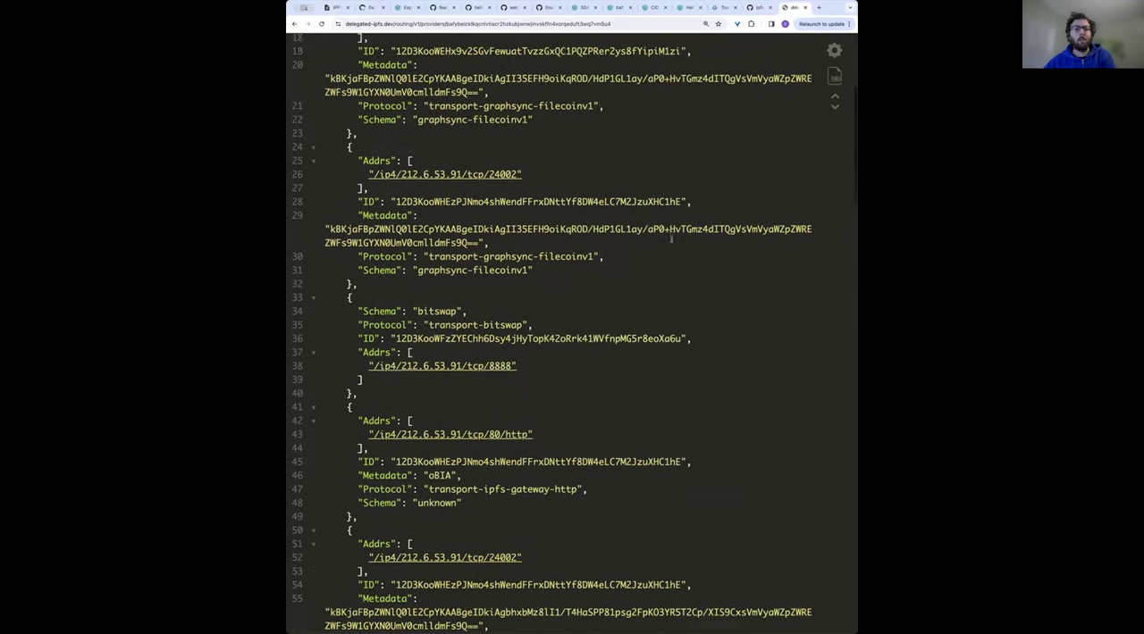
scroll("down", 3)
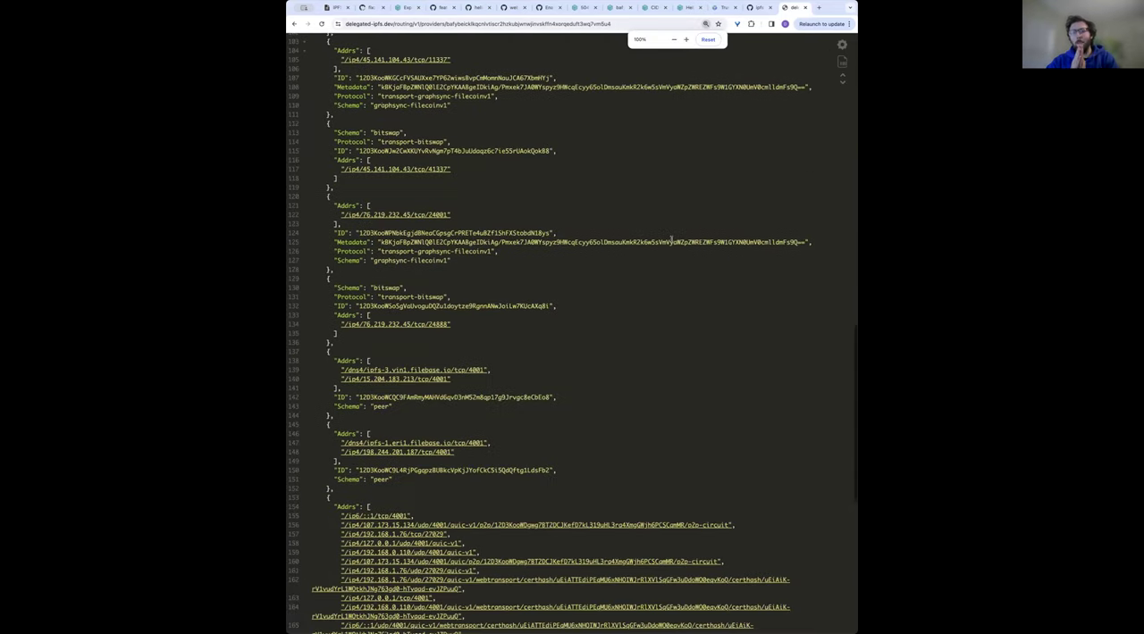
scroll("down", 3)
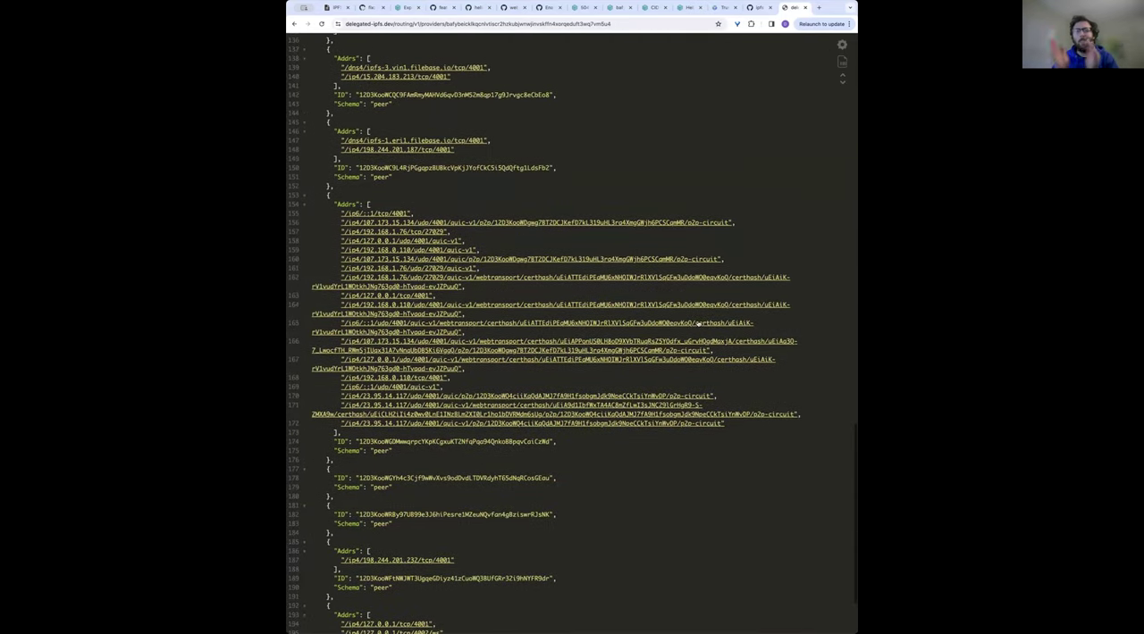